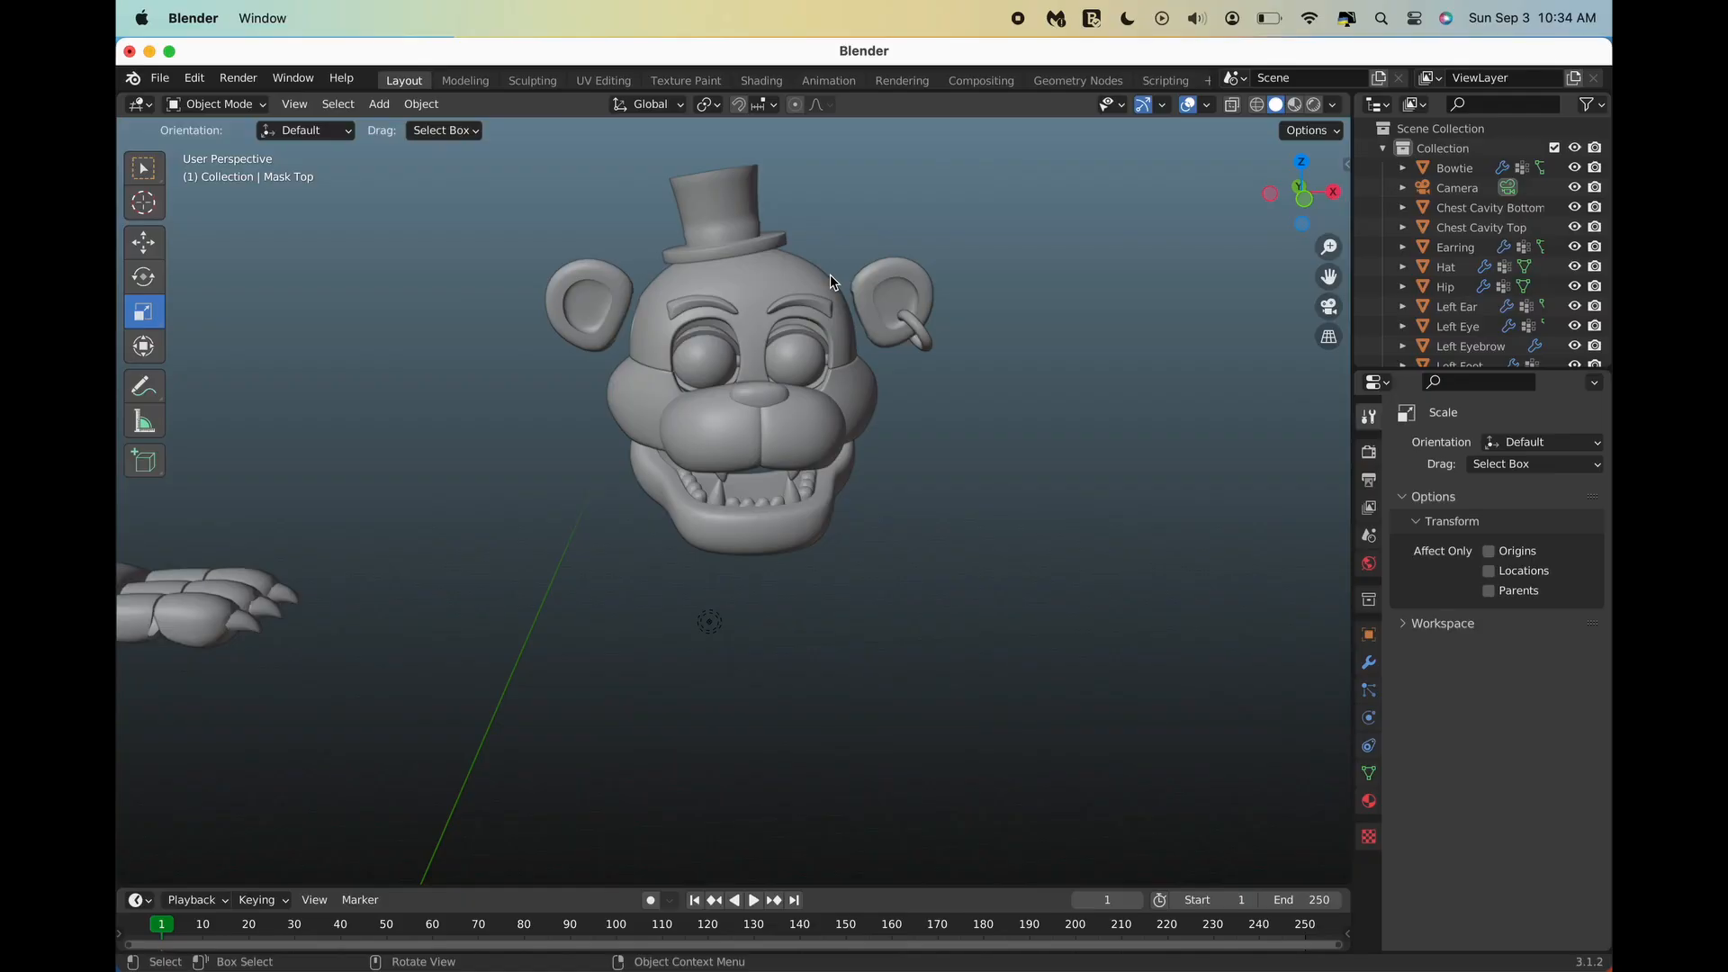
pyautogui.moveTo(737, 309)
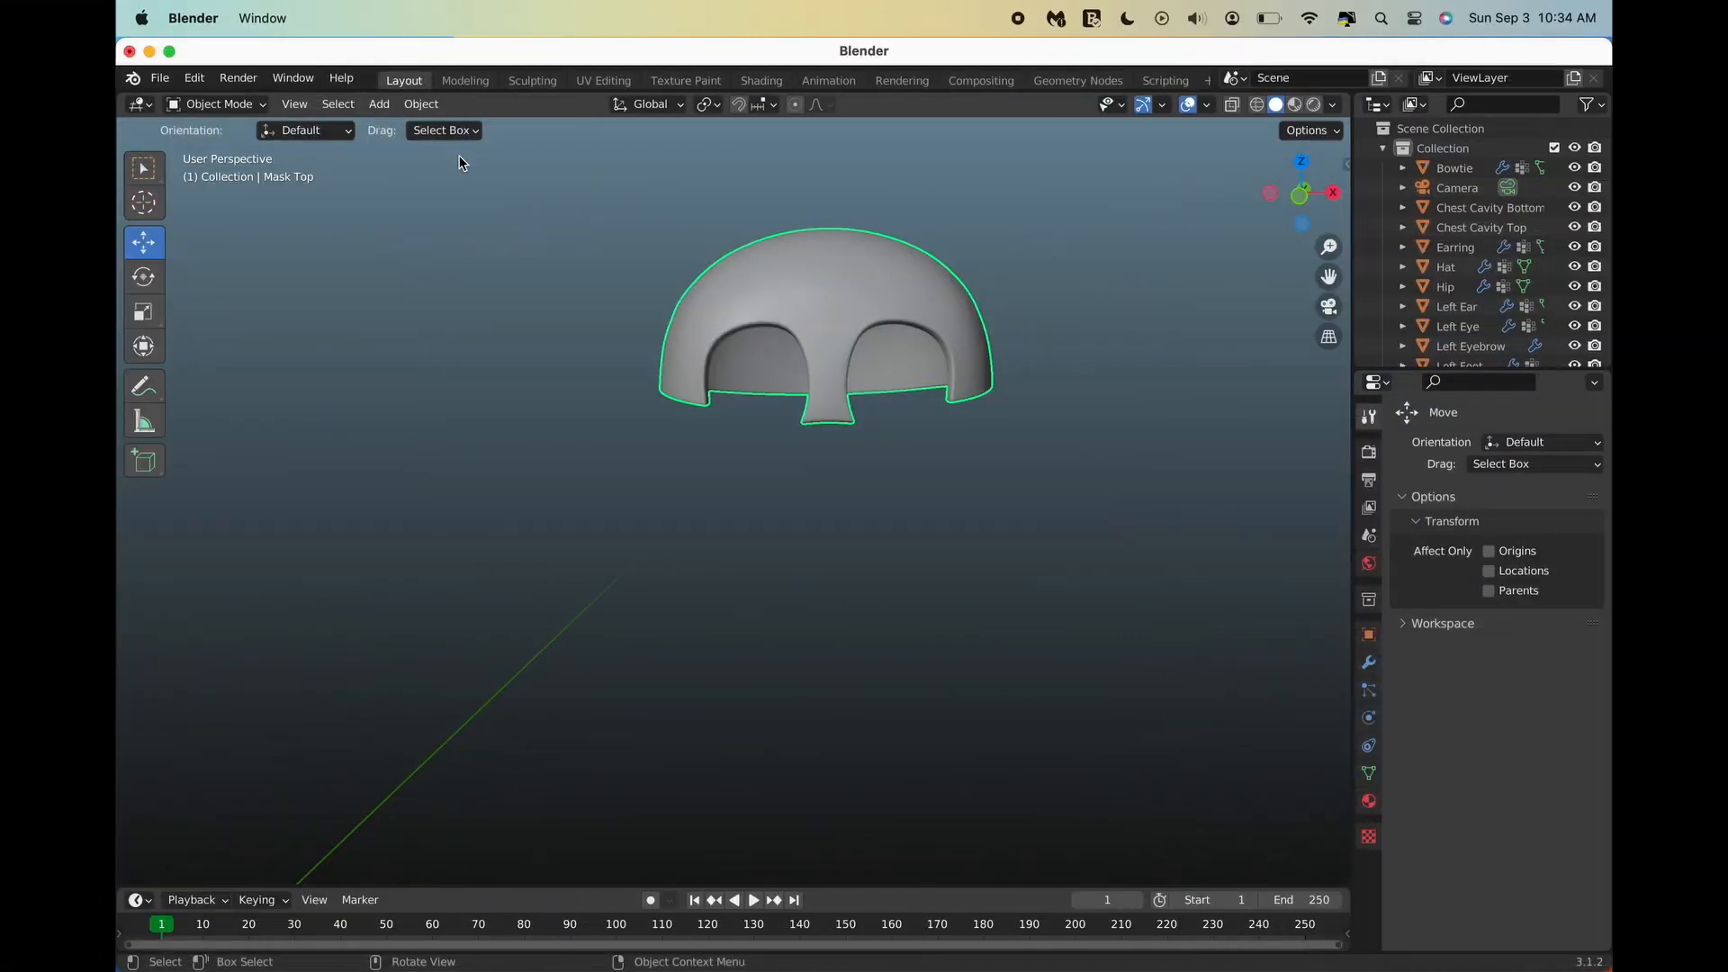
# Isolate Mask Top in Edit Mode and open the Knife tool flyout to pick Bisect.
pyautogui.click(218, 103)
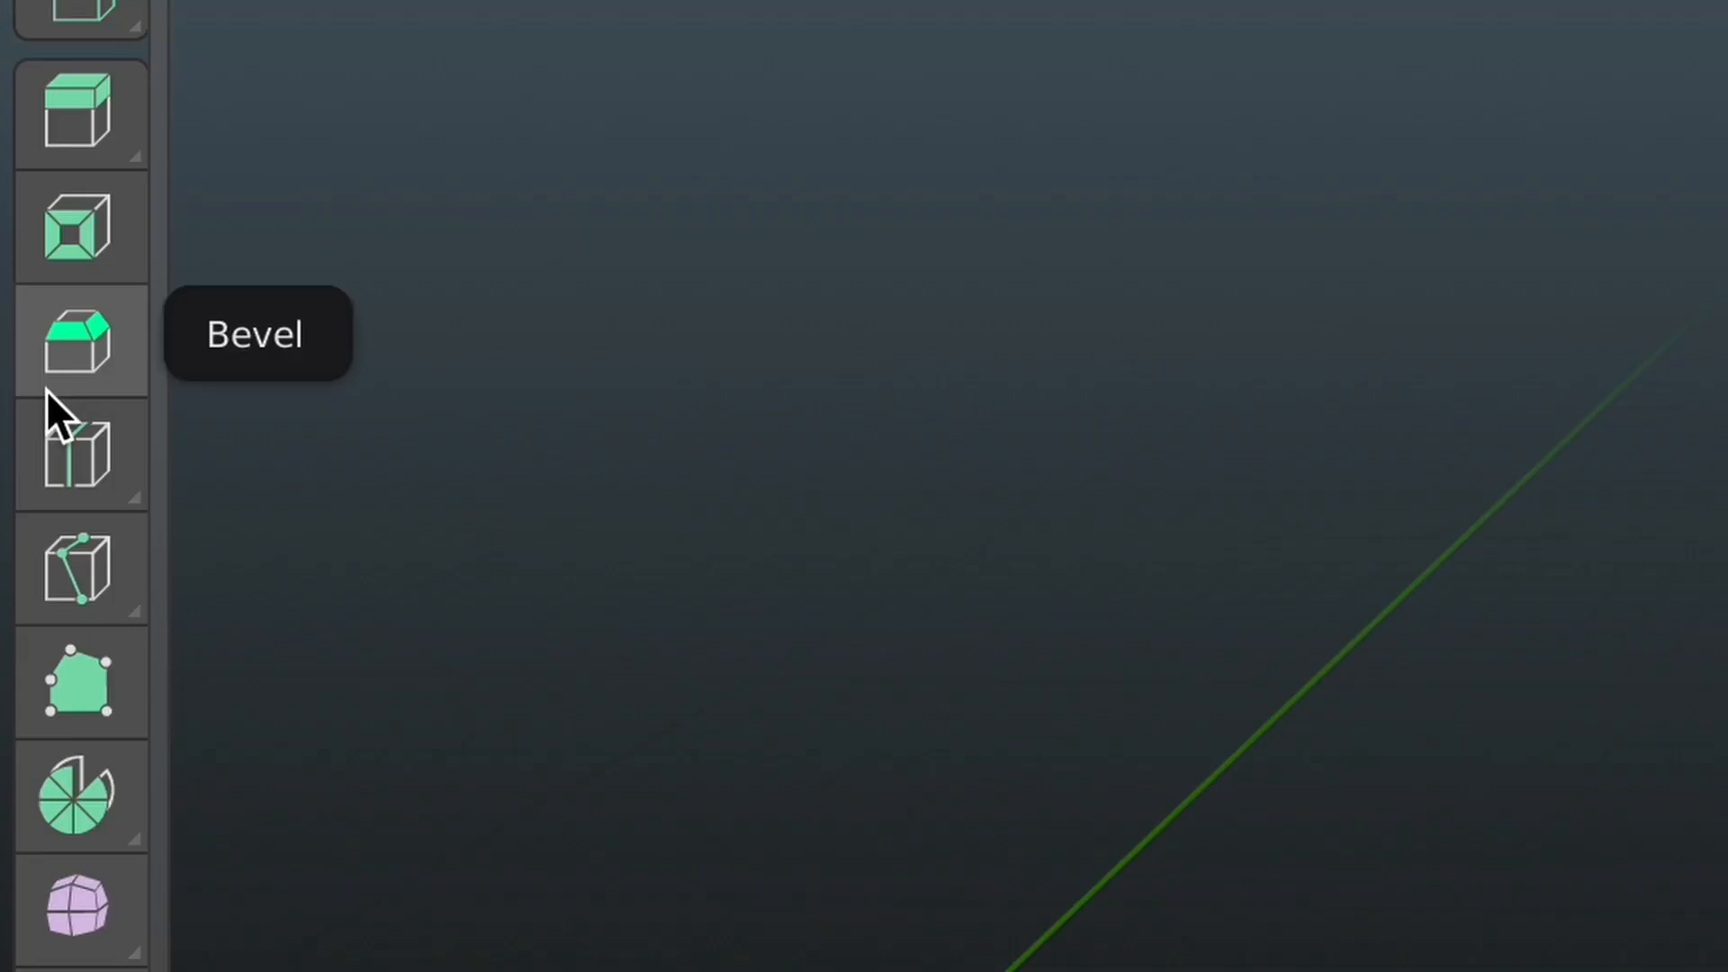
pyautogui.click(78, 573)
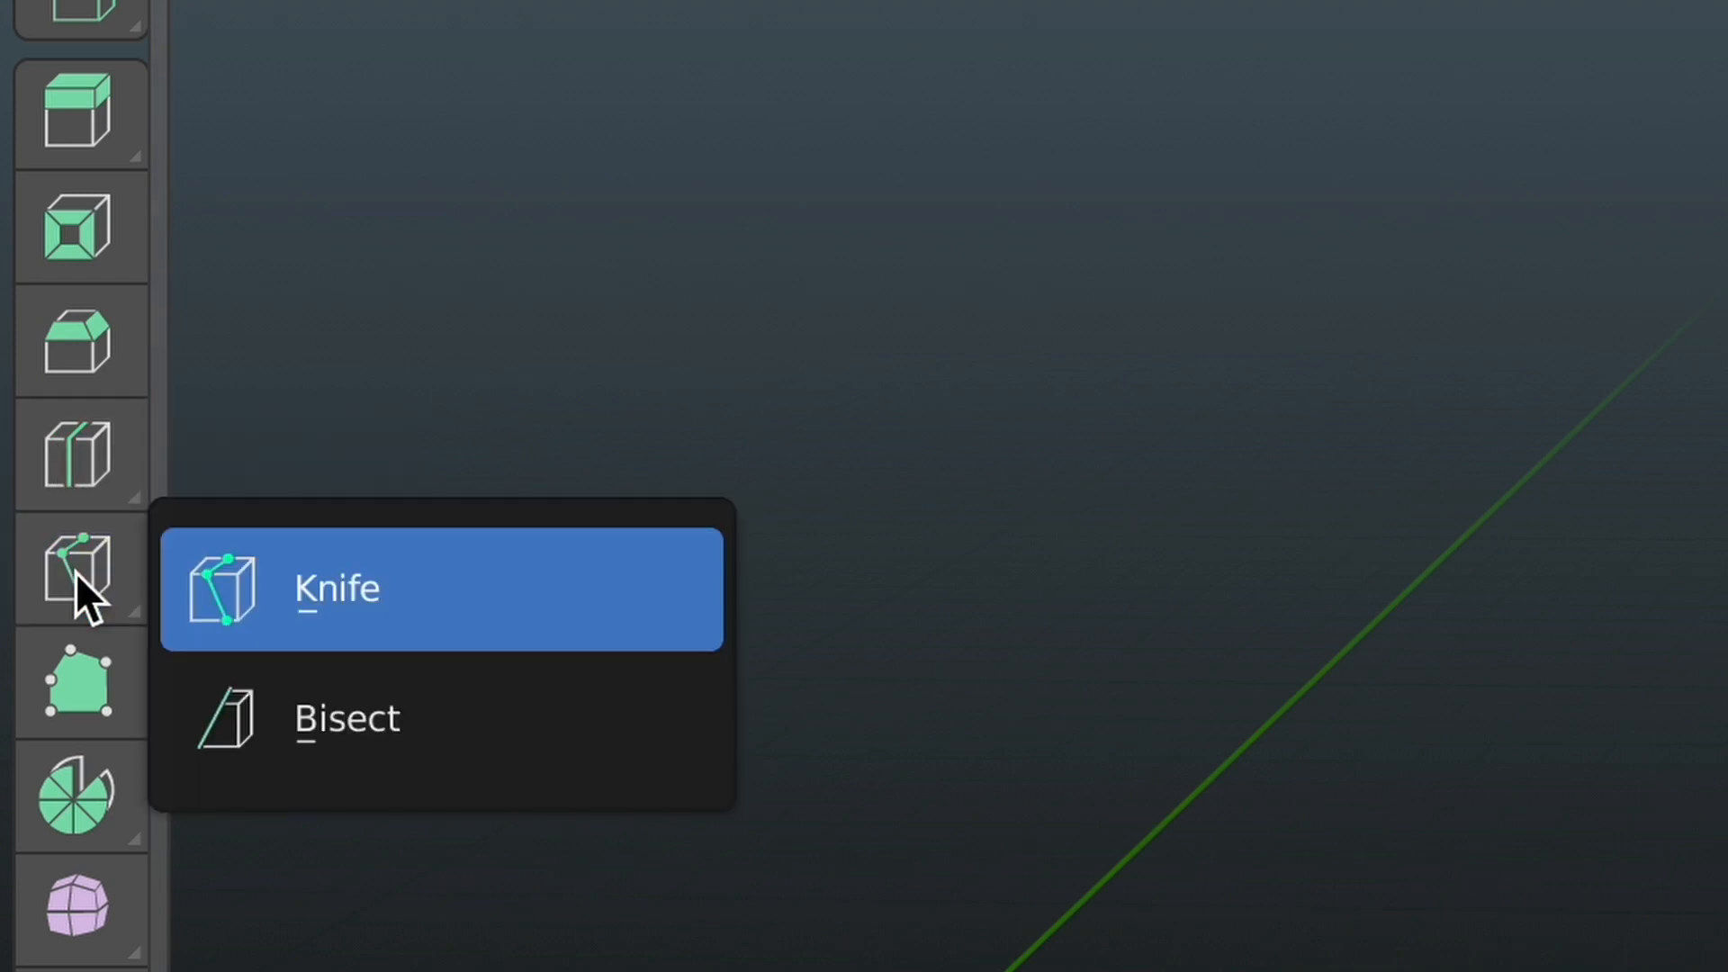
pyautogui.moveTo(661, 771)
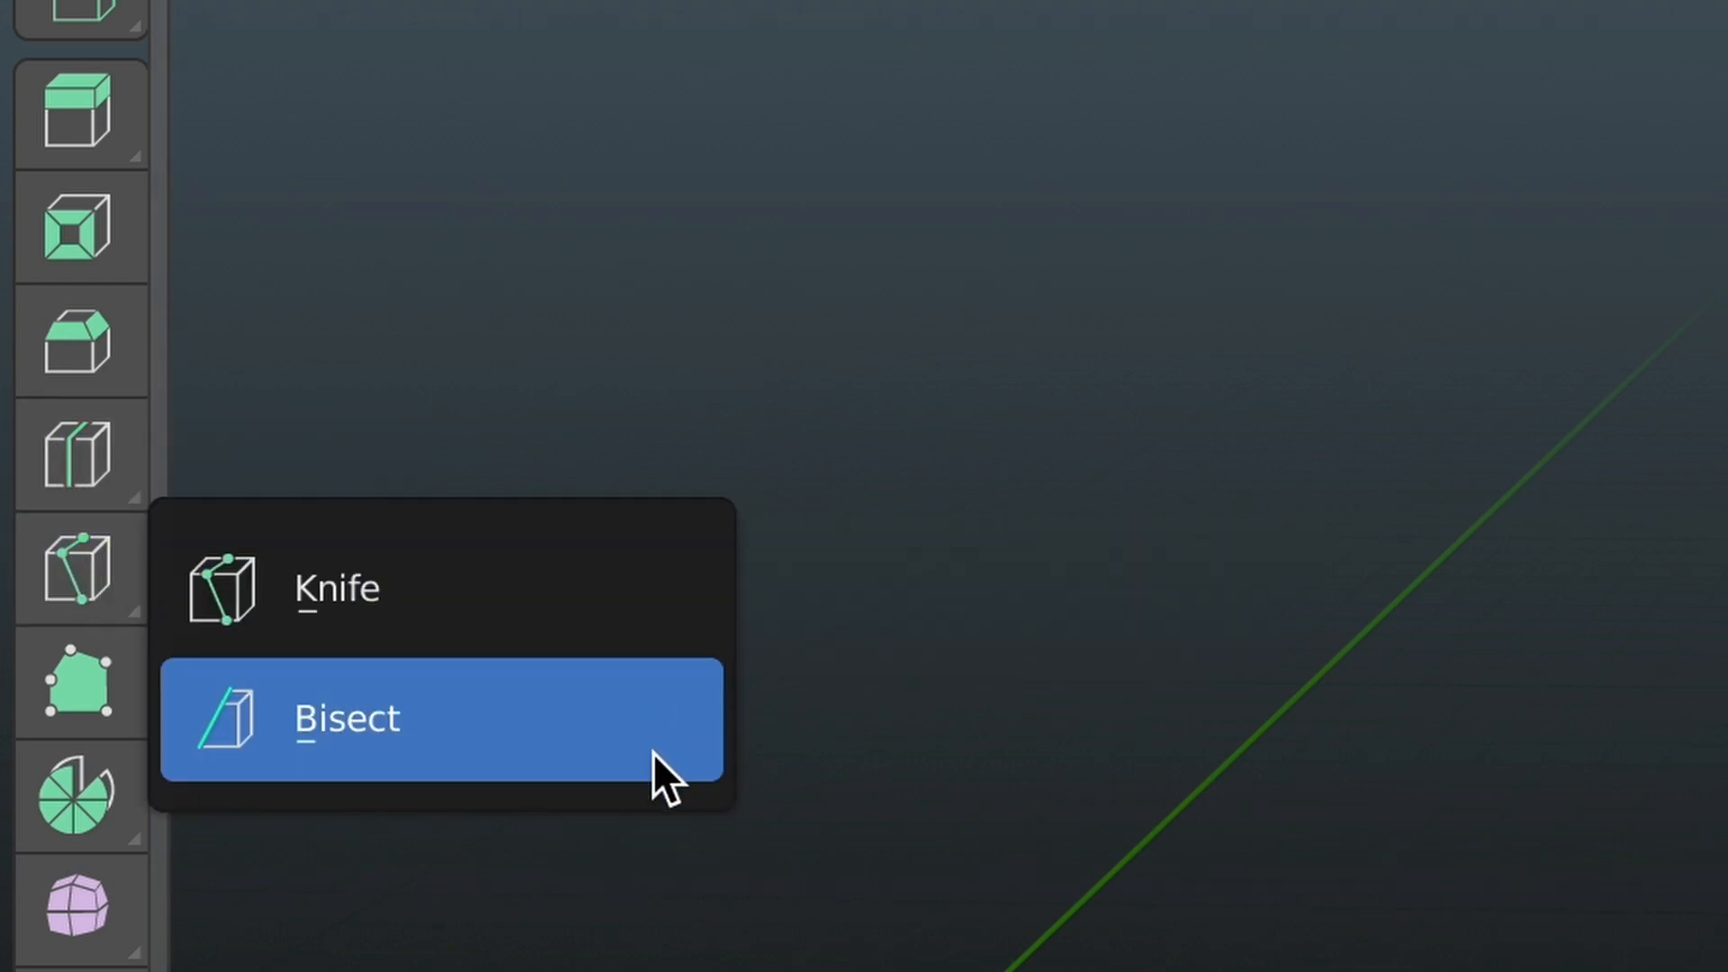
# Bisect all of the Mask Top geometry with a vertical line through its middle.
pyautogui.click(441, 717)
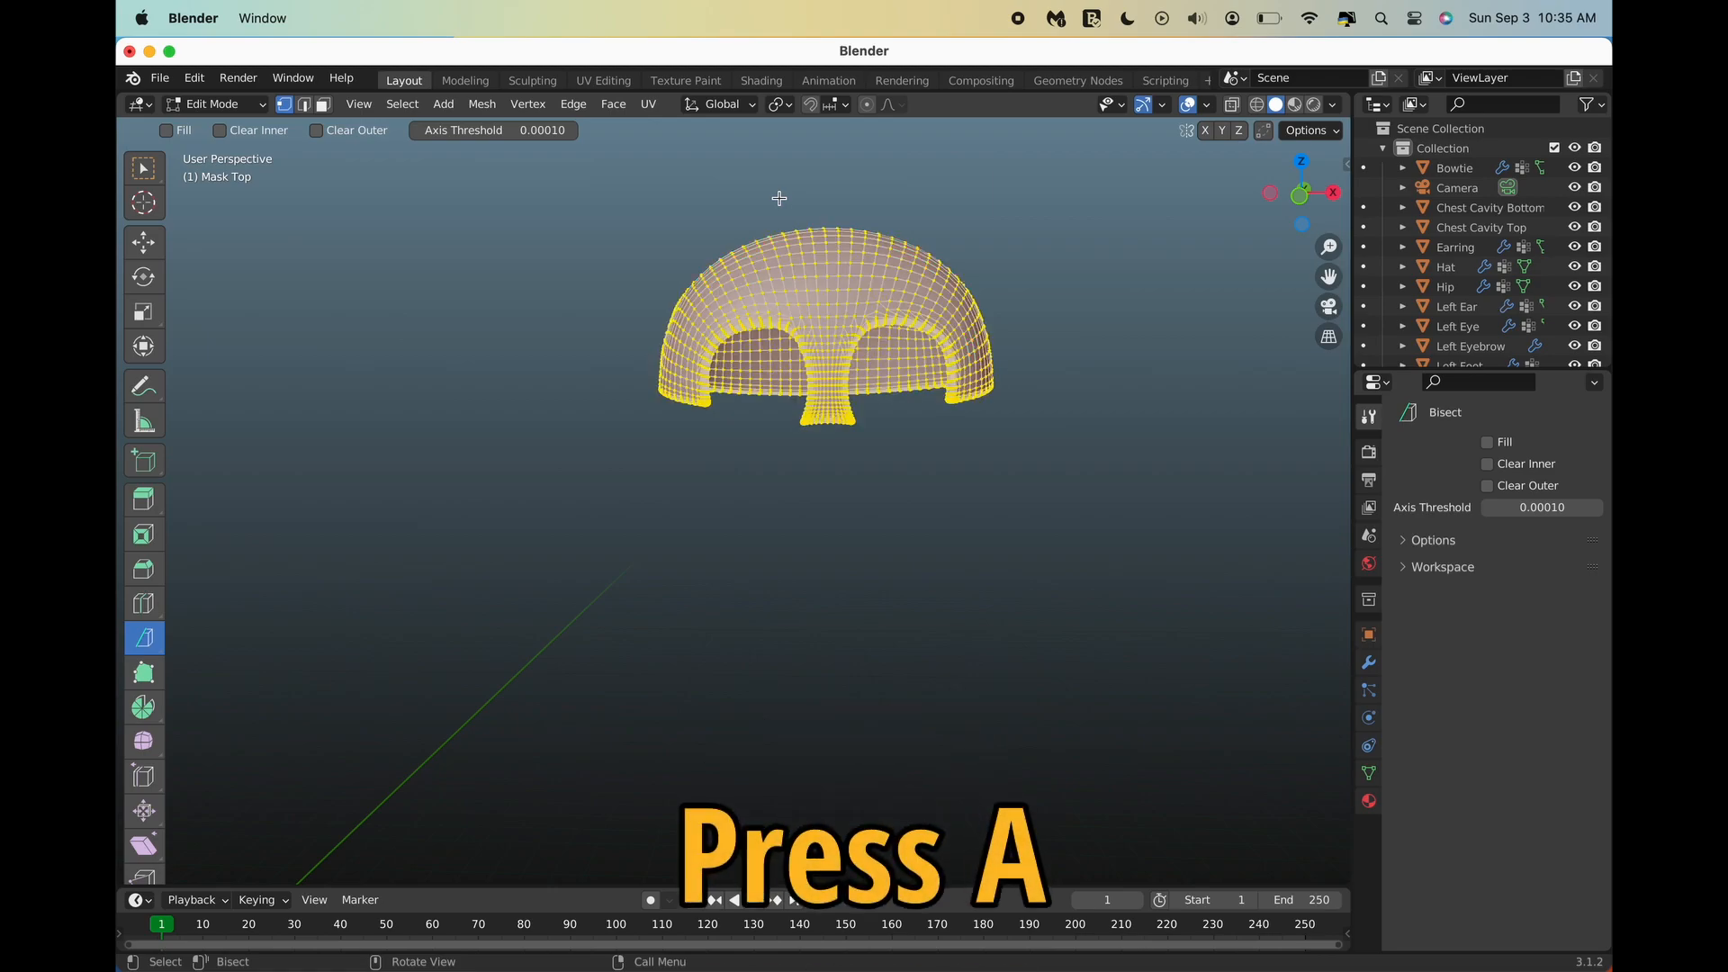
pyautogui.press('a')
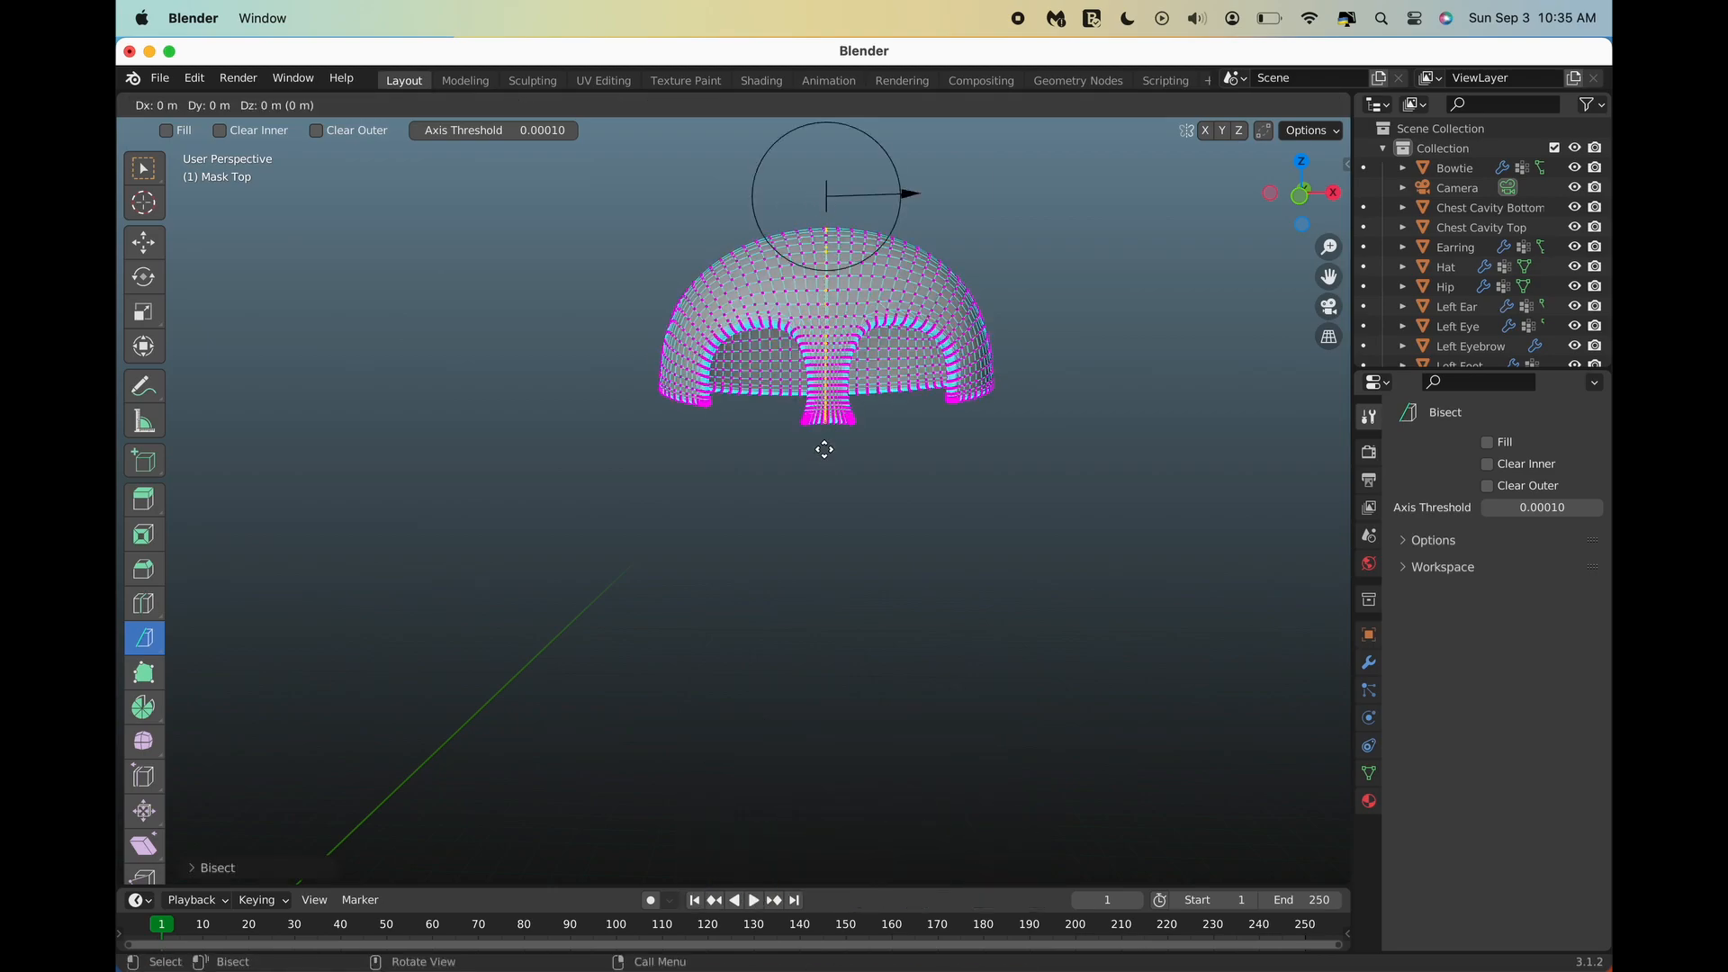
pyautogui.press('v')
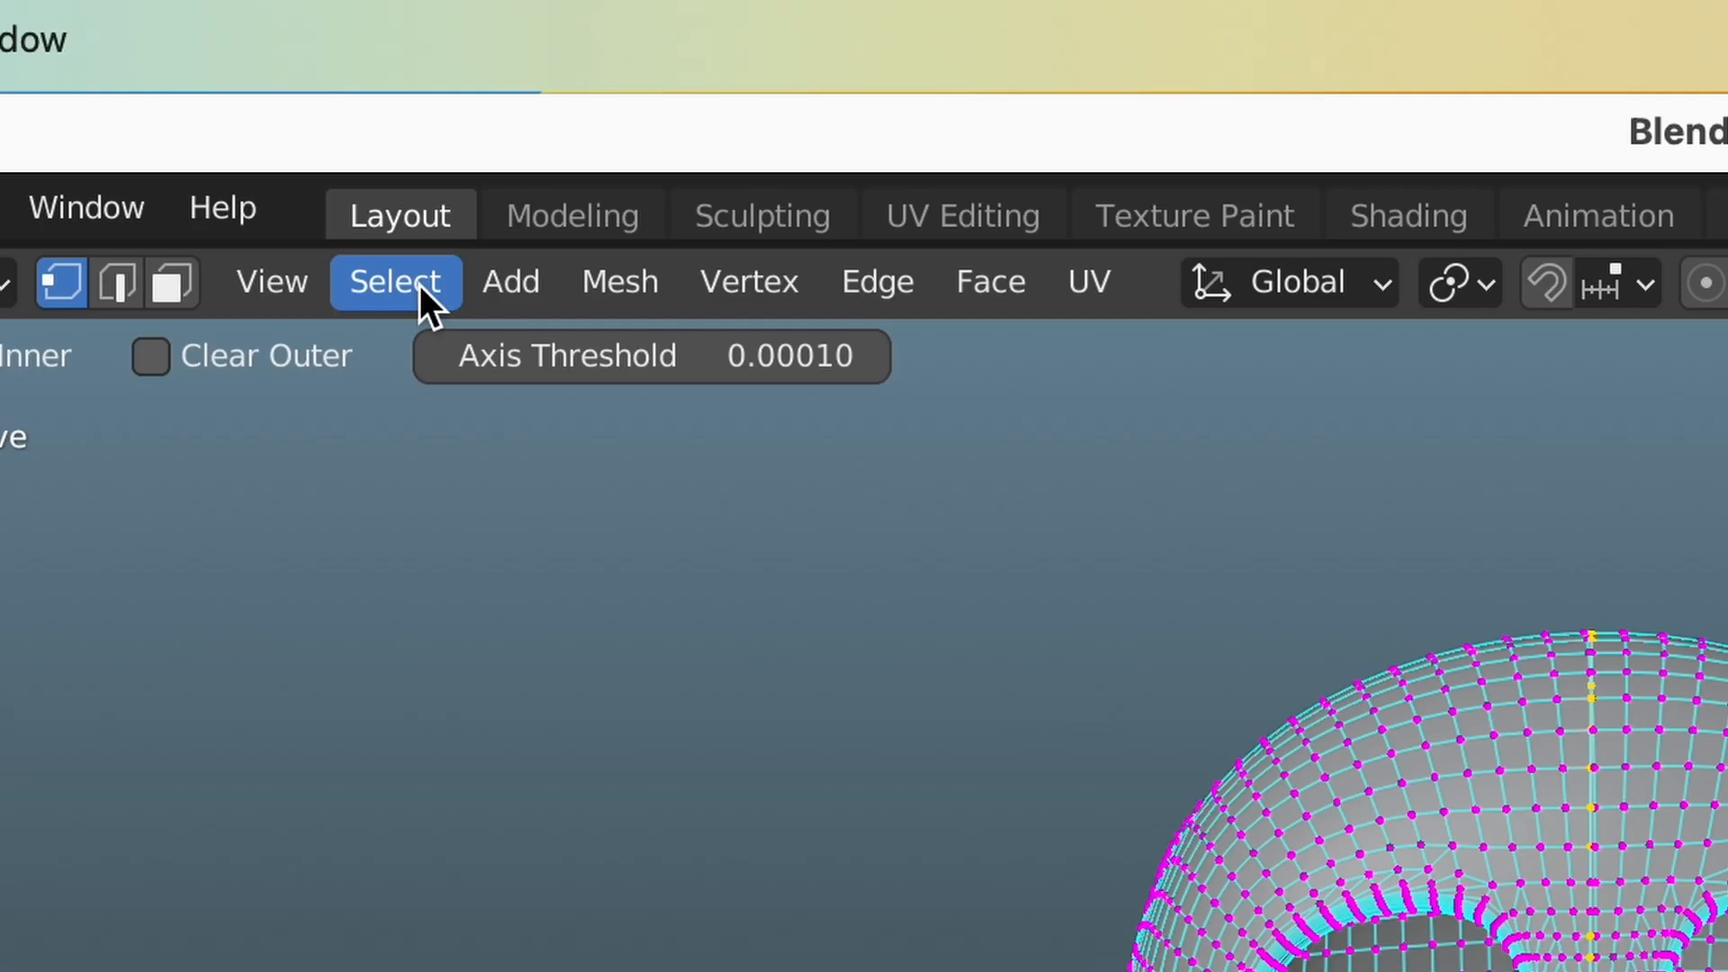
pyautogui.click(393, 280)
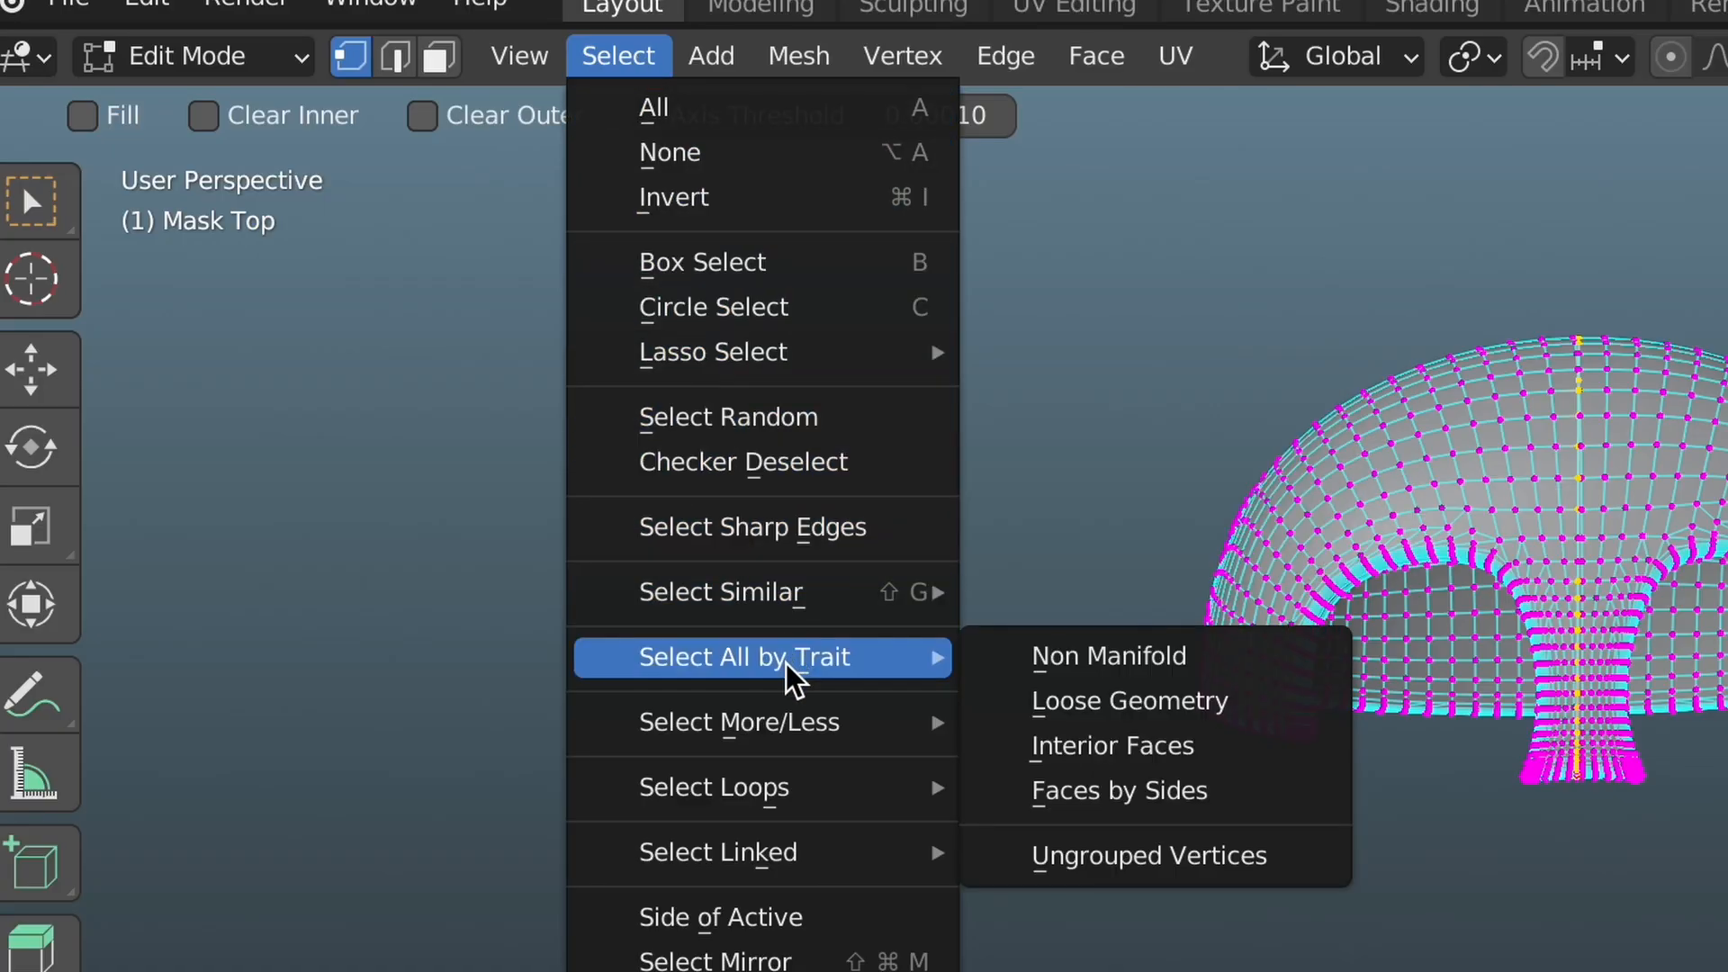
pyautogui.moveTo(713, 786)
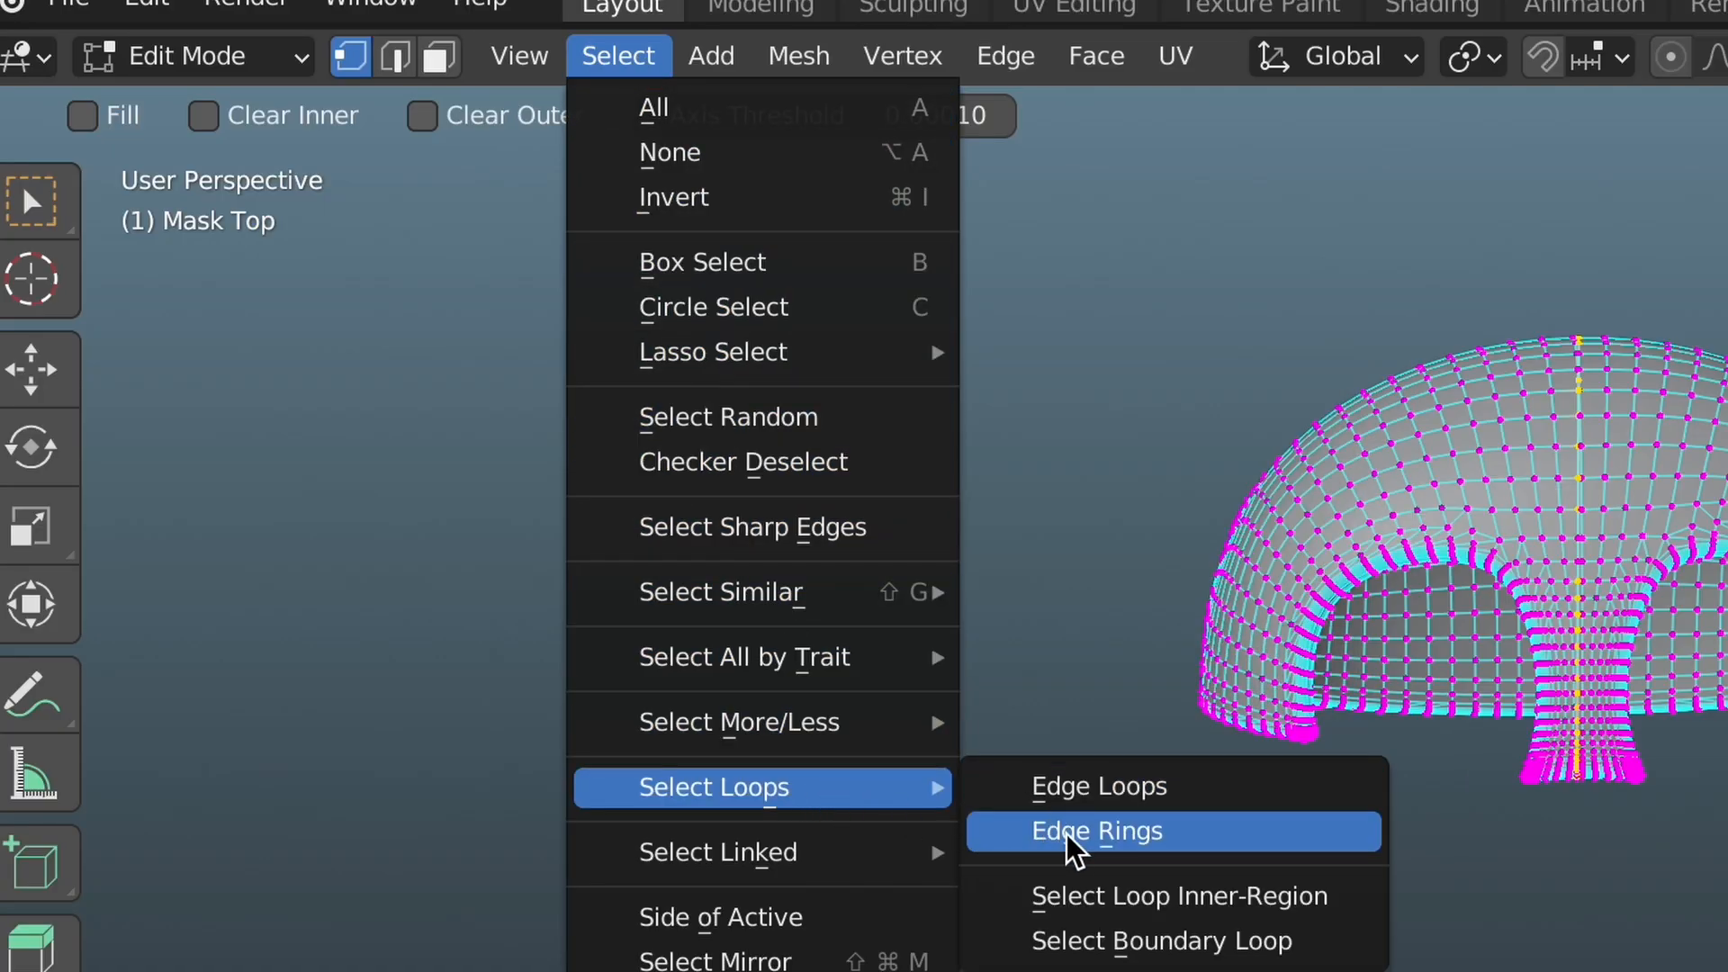
# Separate one half of the cut mask into its own object by Selection.
pyautogui.click(1094, 831)
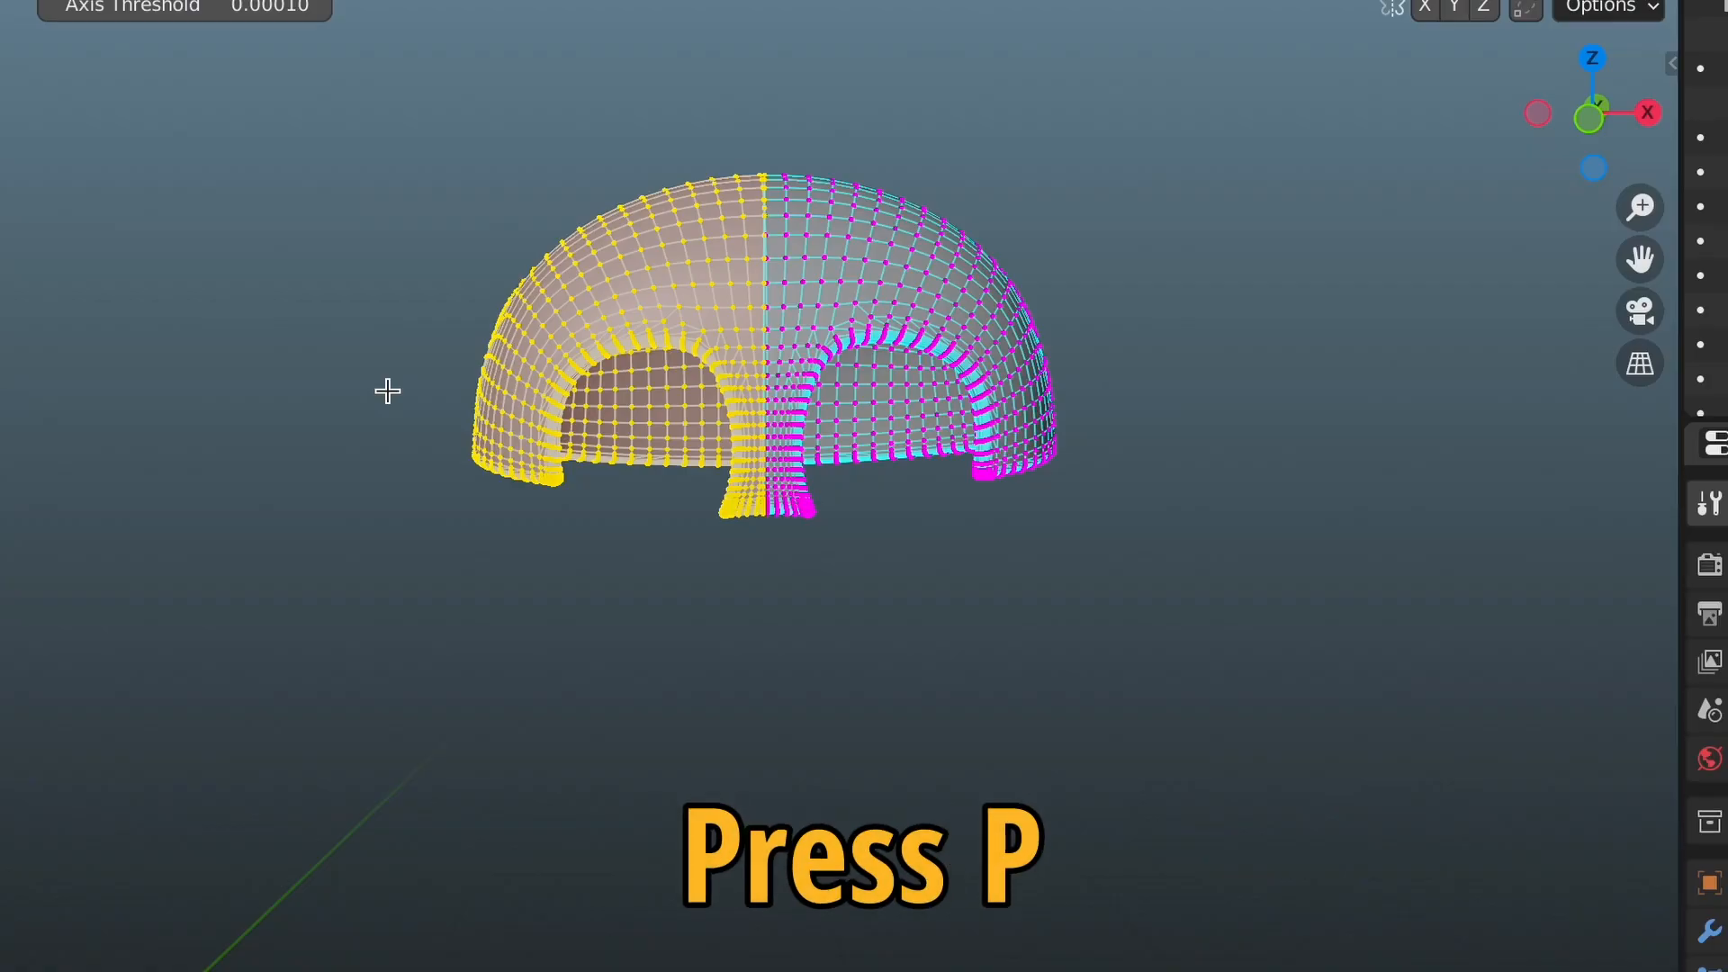
pyautogui.press('p')
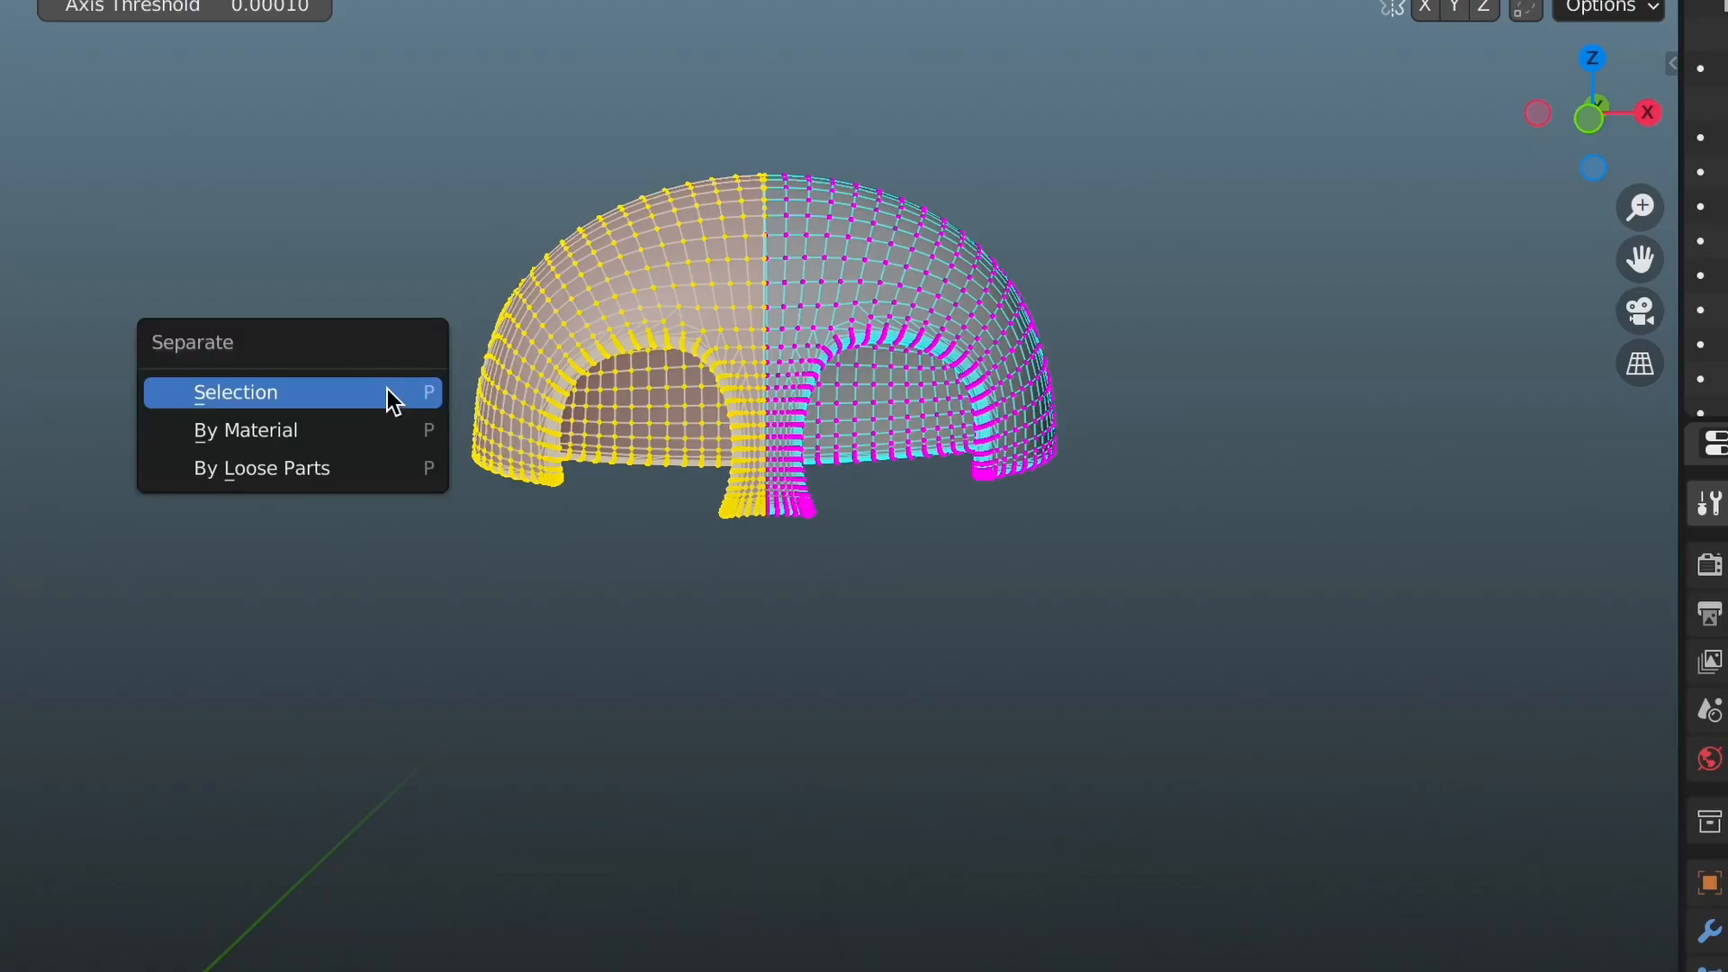
pyautogui.click(236, 392)
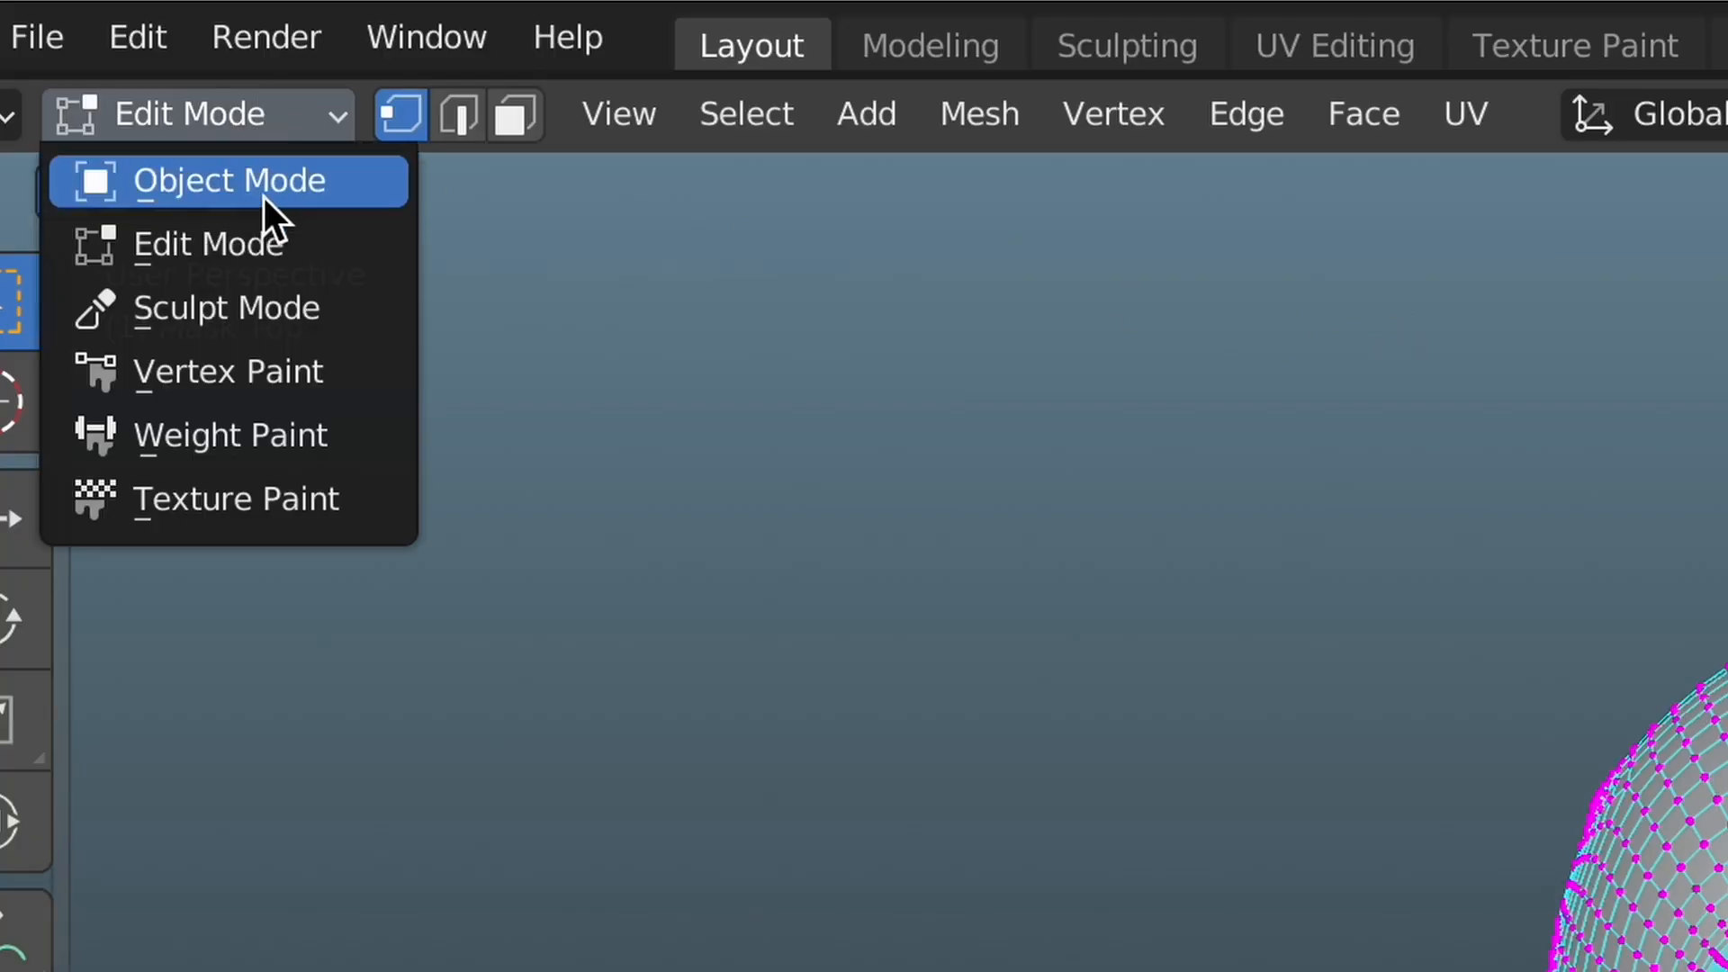
# Fill the open boundary on the separated Mask Top half with faces, then return to Object Mode.
pyautogui.click(230, 180)
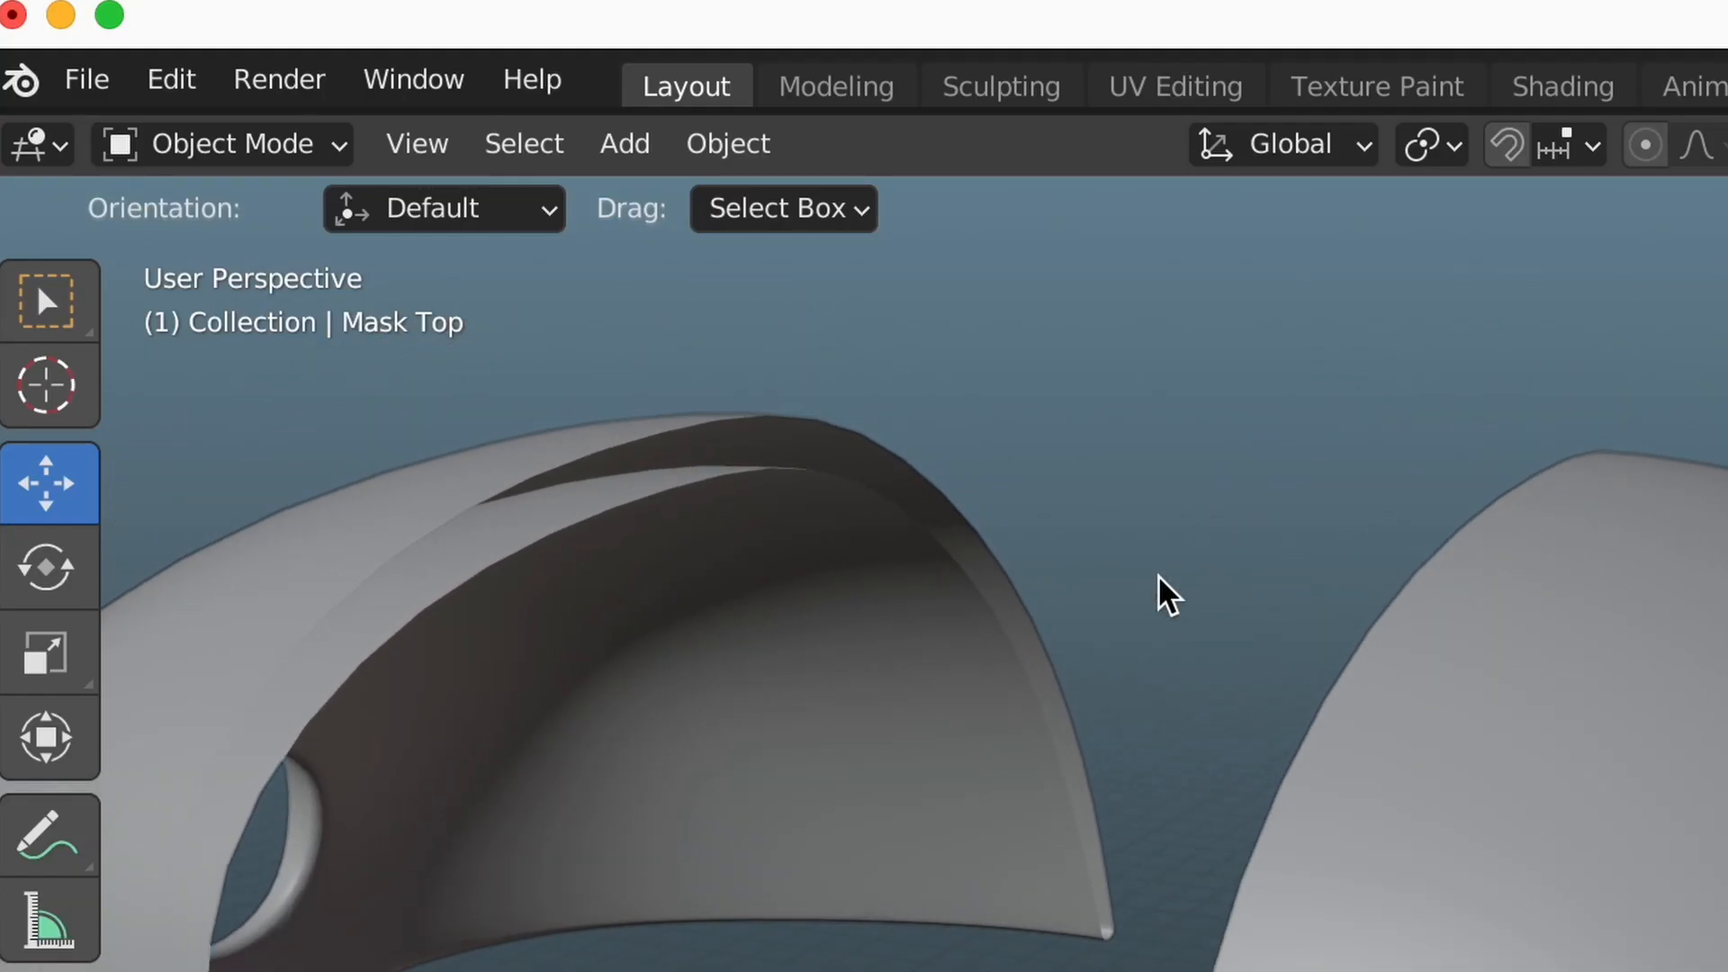
pyautogui.click(727, 573)
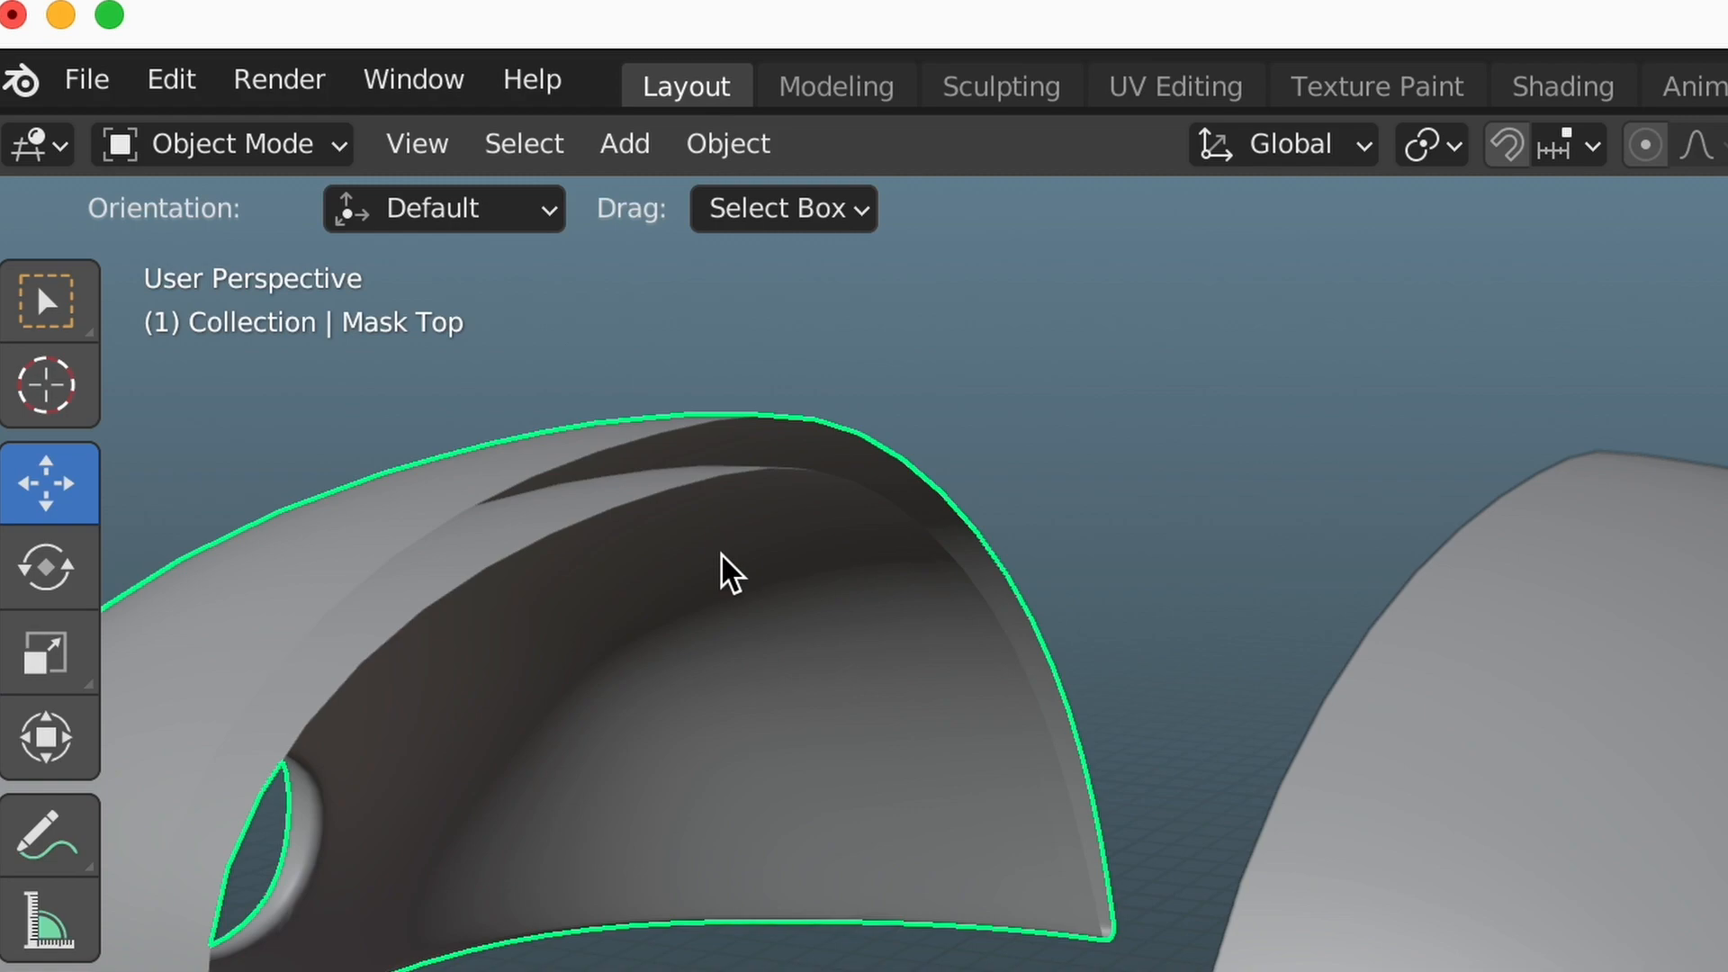
pyautogui.click(220, 143)
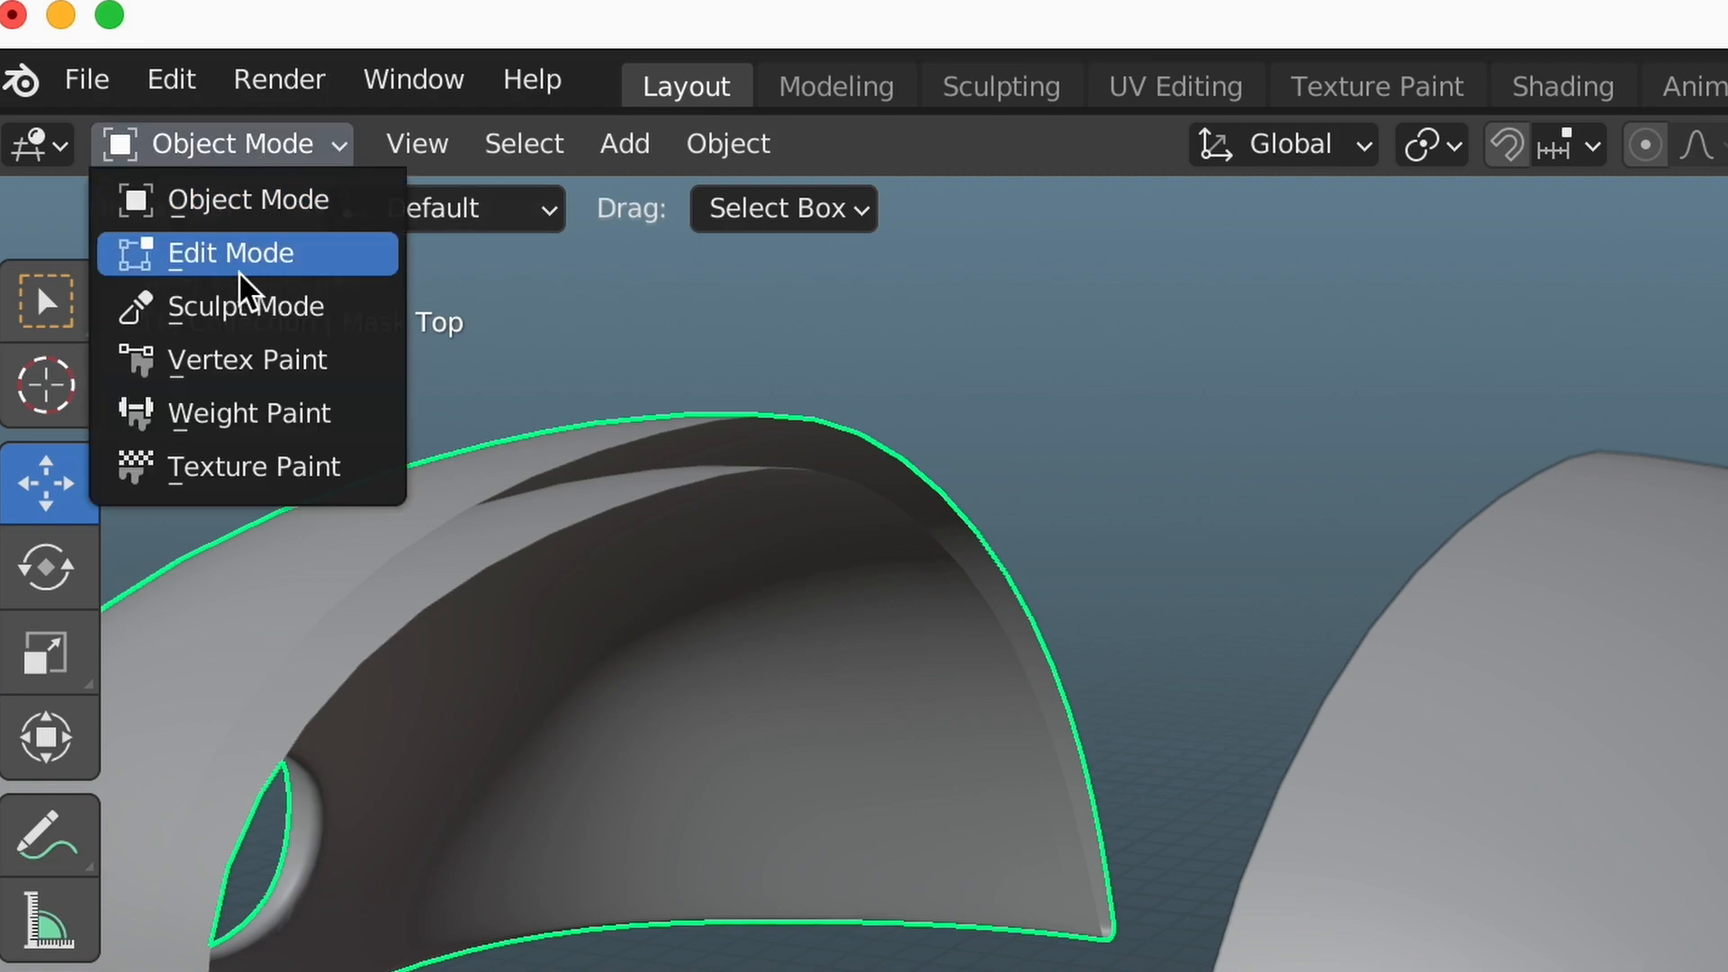
pyautogui.click(231, 252)
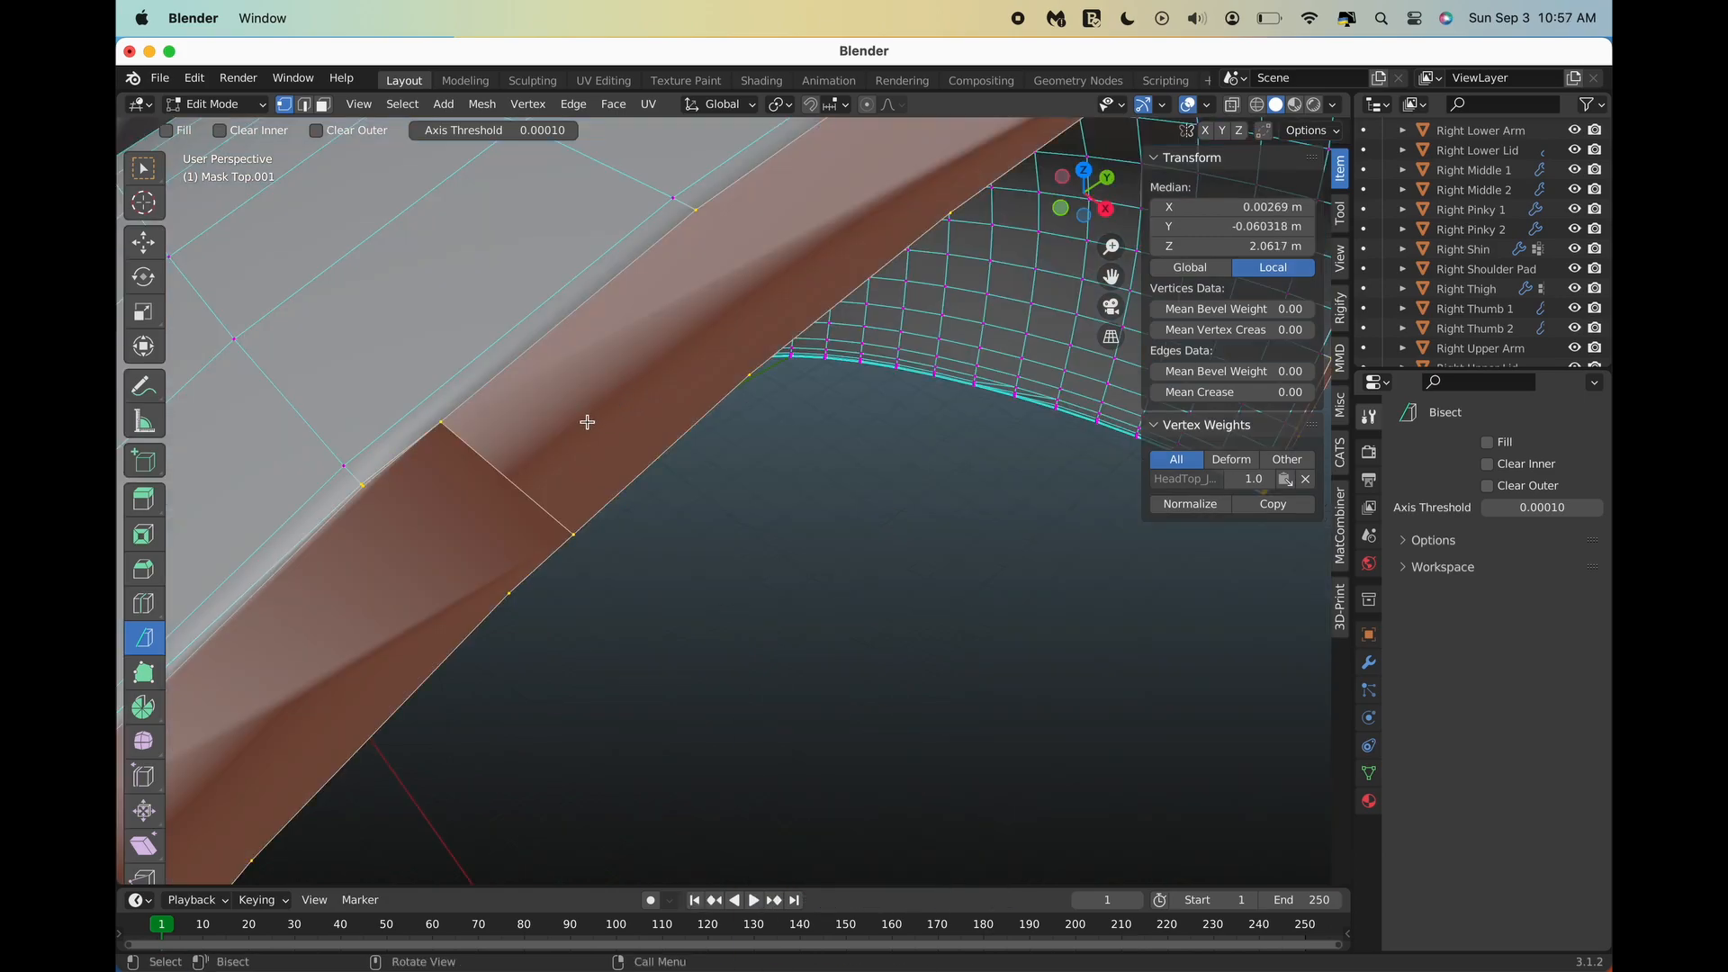
pyautogui.click(212, 104)
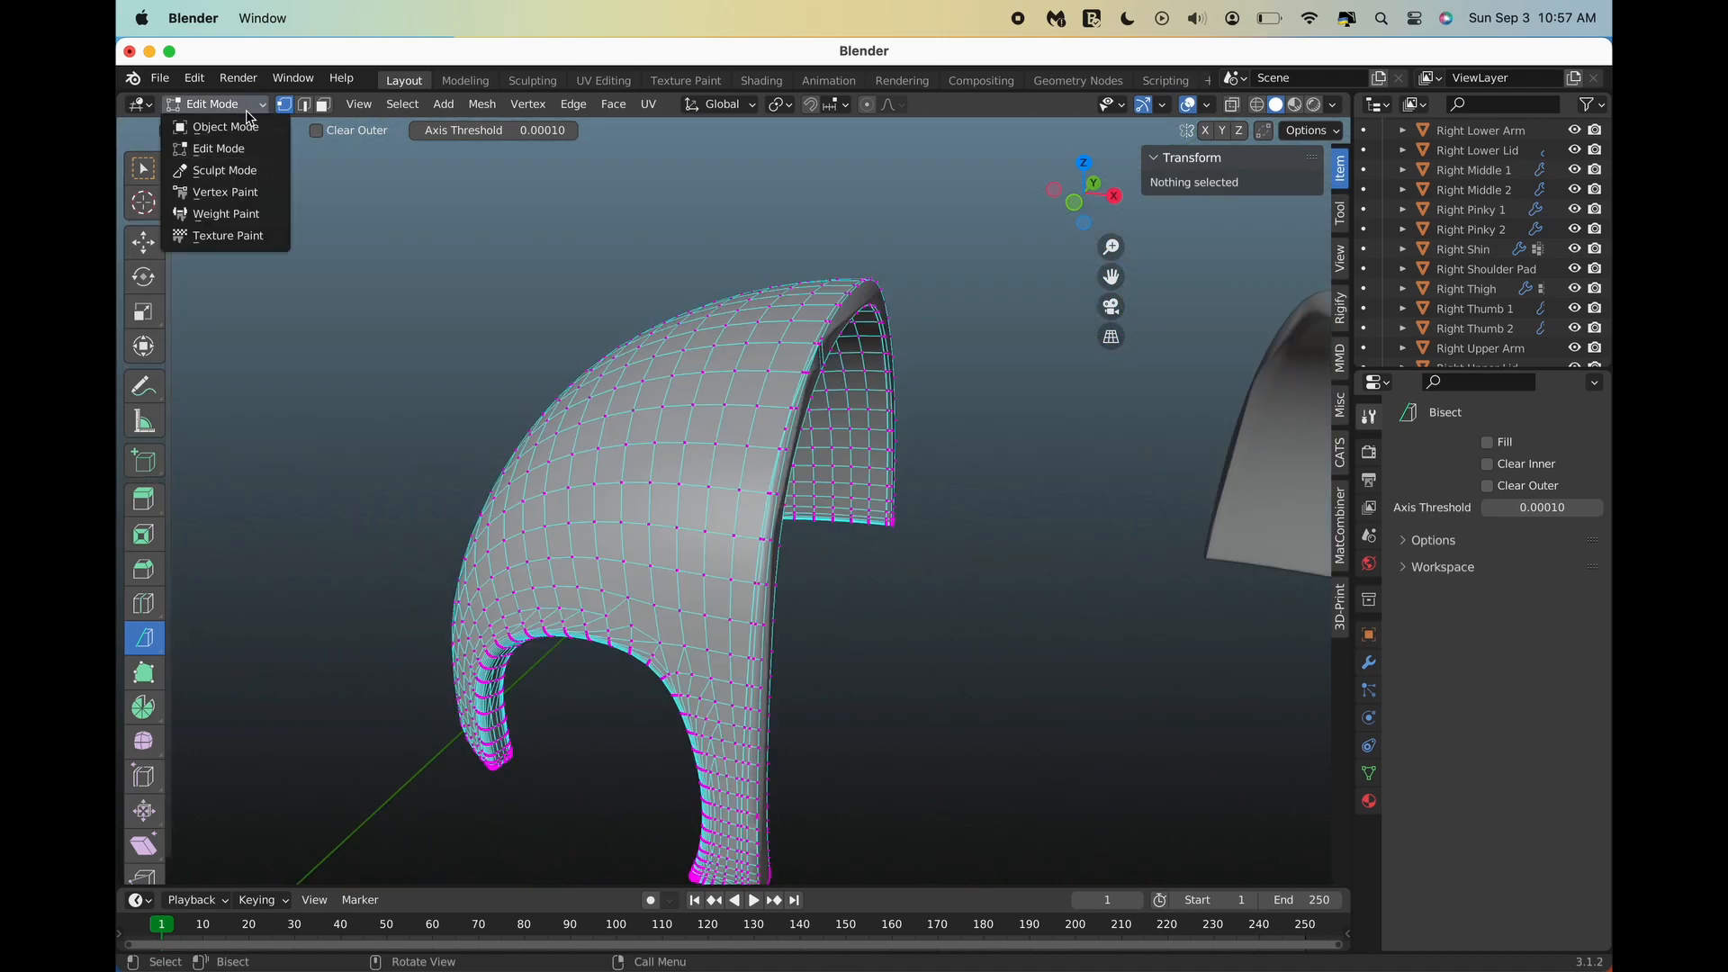
pyautogui.click(223, 126)
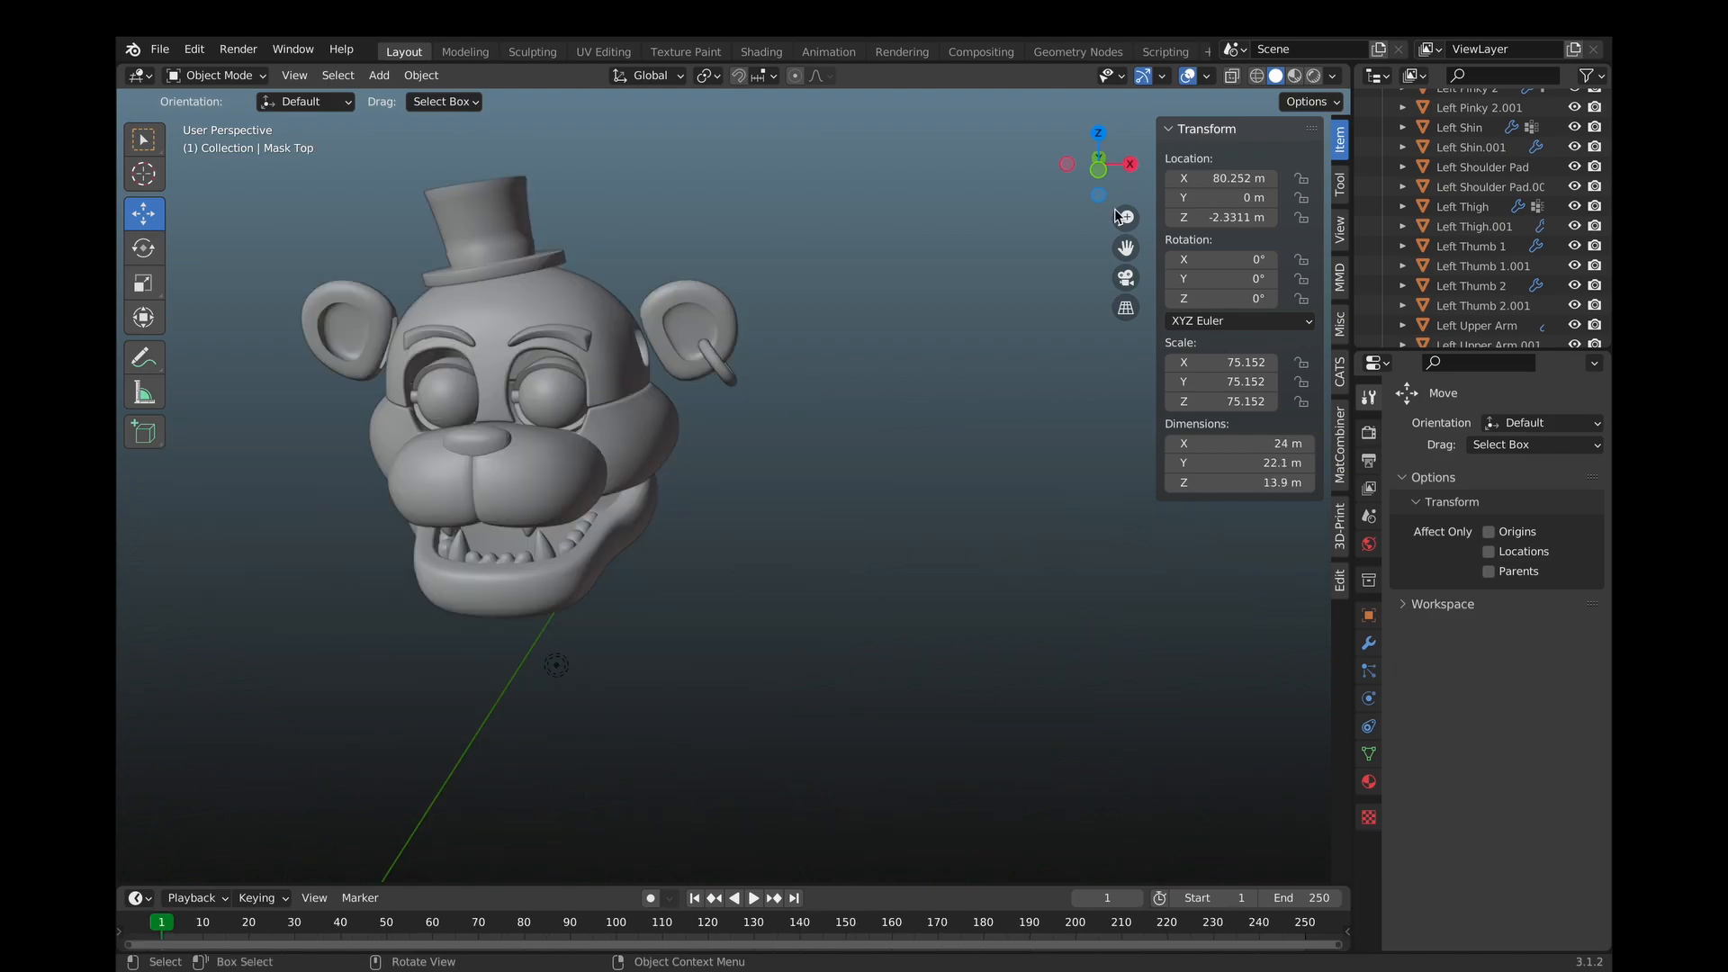
# Select Mask Middle, enter Edit Mode, and select a face on the muzzle.
pyautogui.click(529, 474)
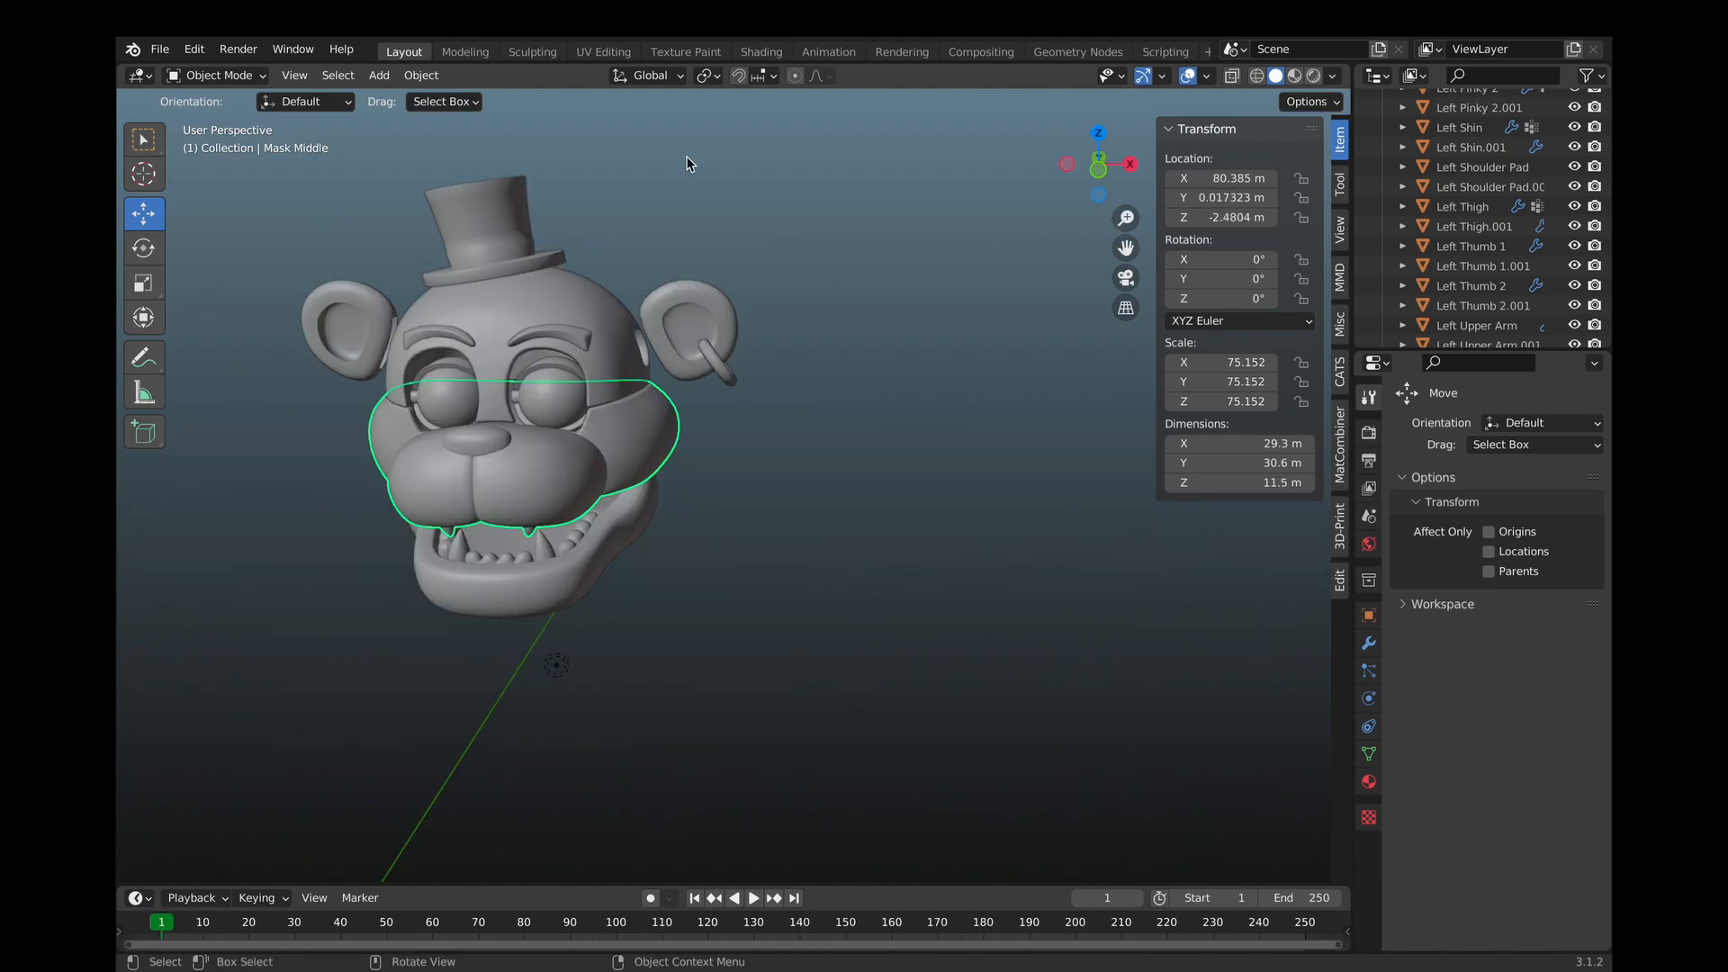
pyautogui.press('Tab')
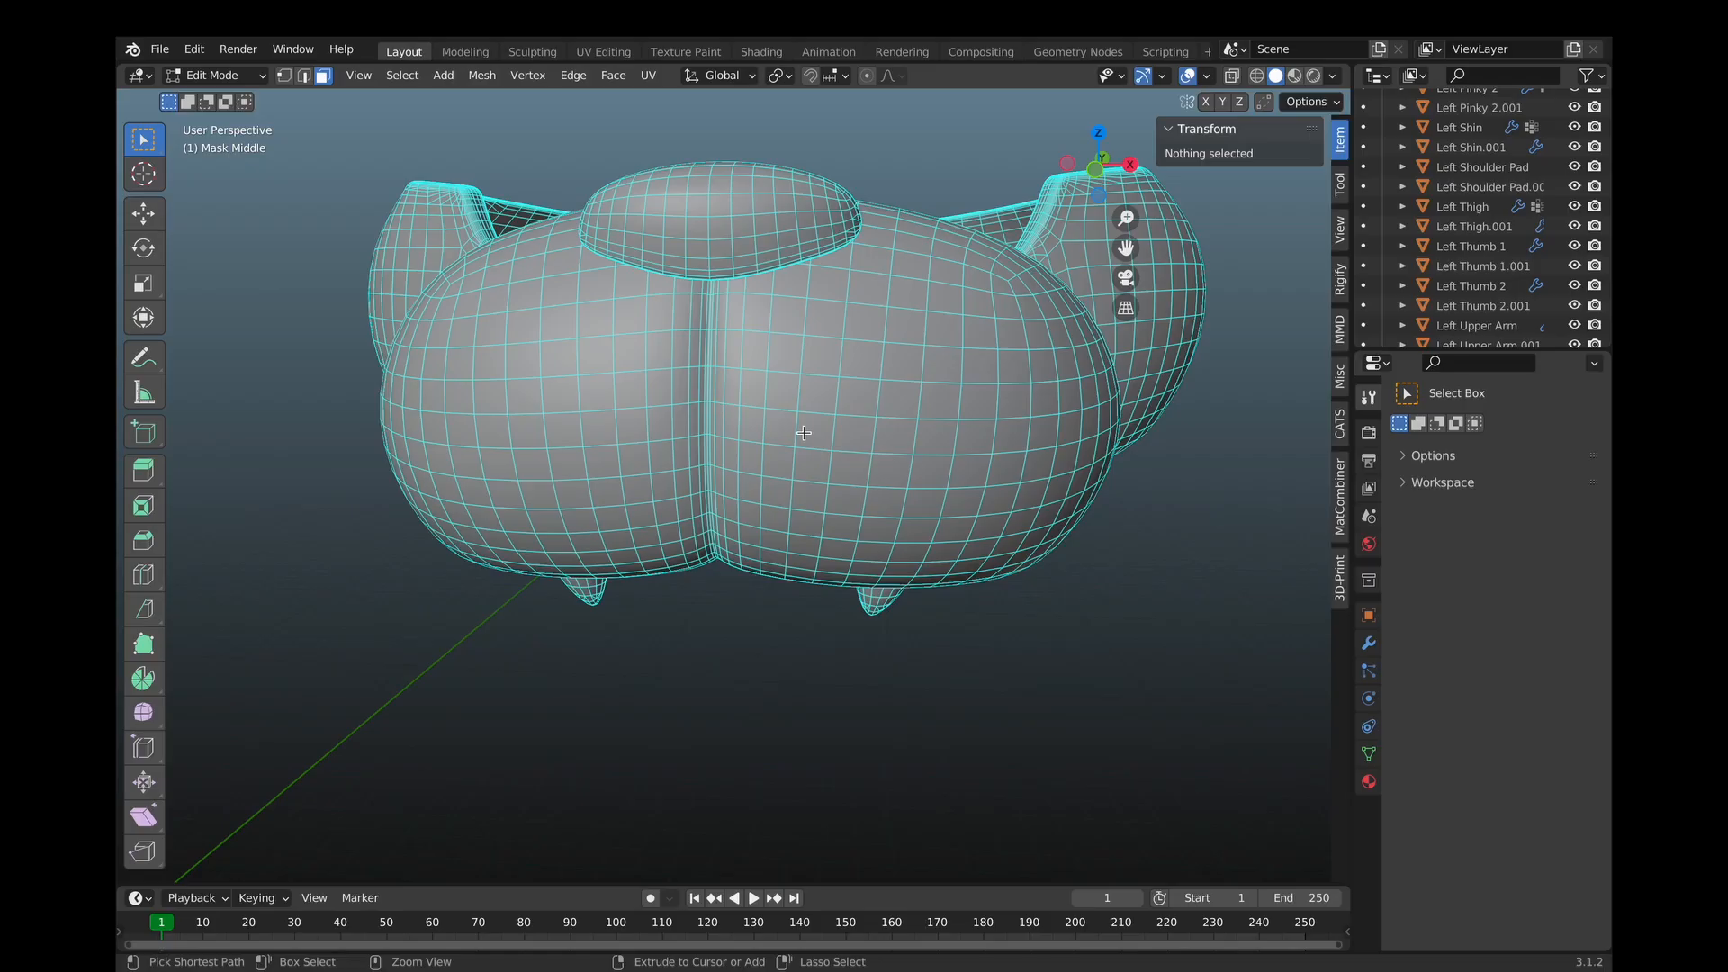
pyautogui.click(812, 432)
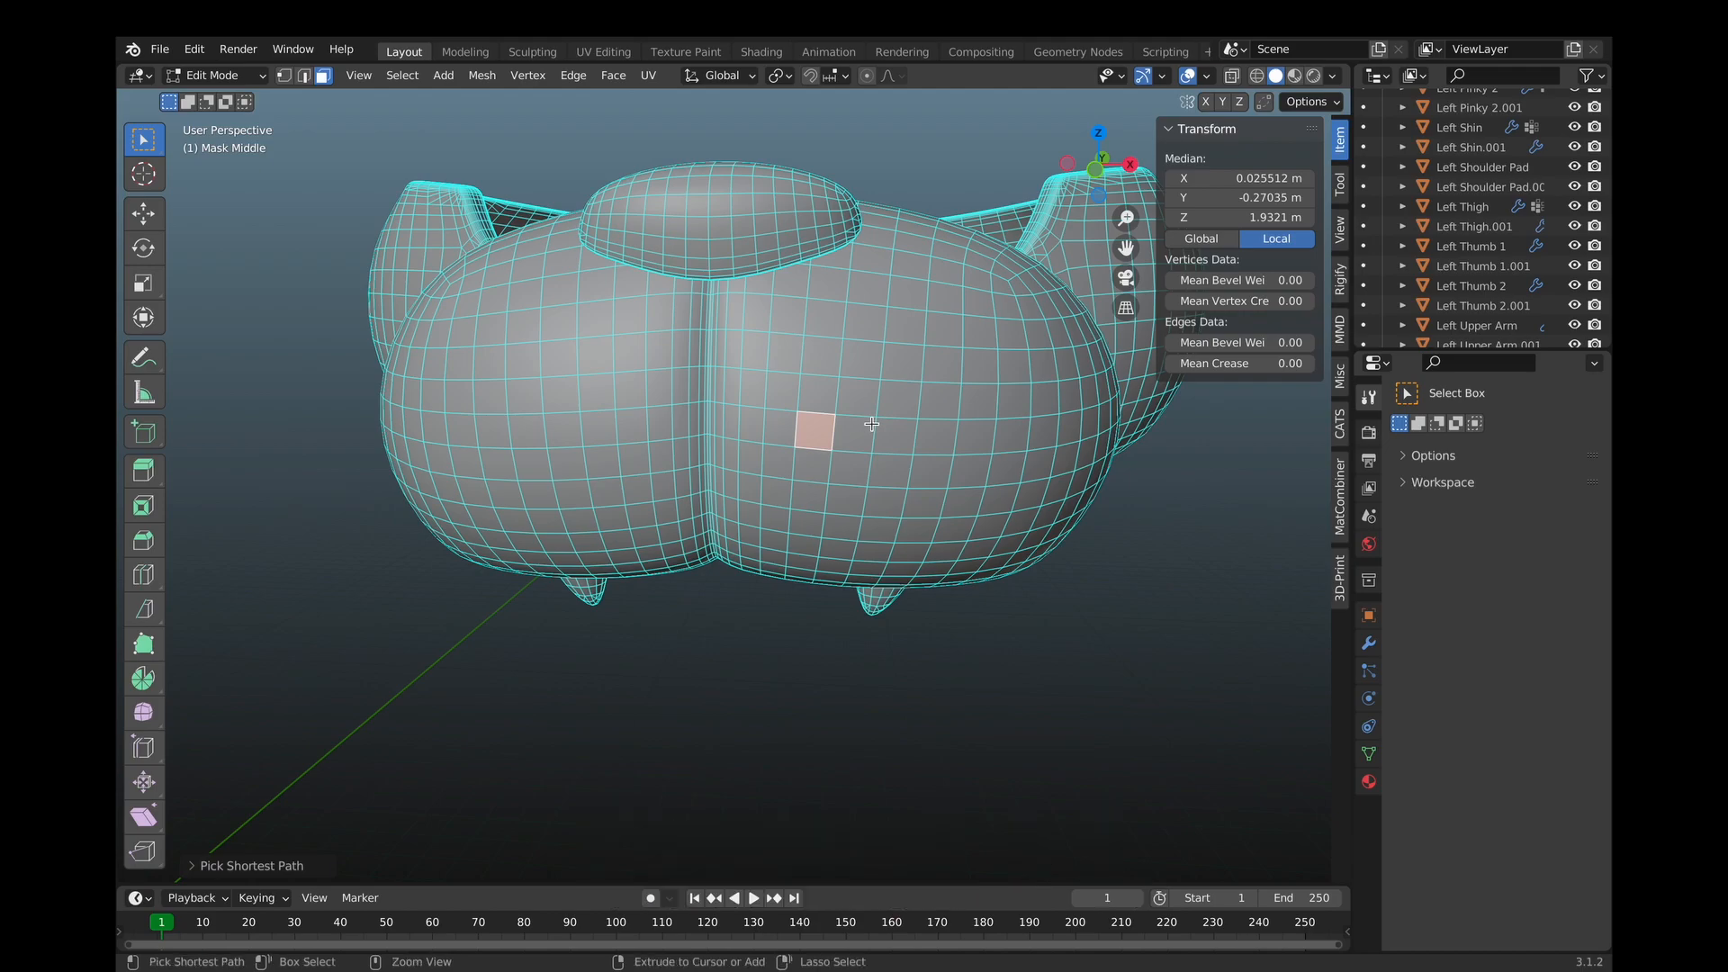
# Select the linked muzzle faces, separate them by Selection, and return to Object Mode.
pyautogui.press('l')
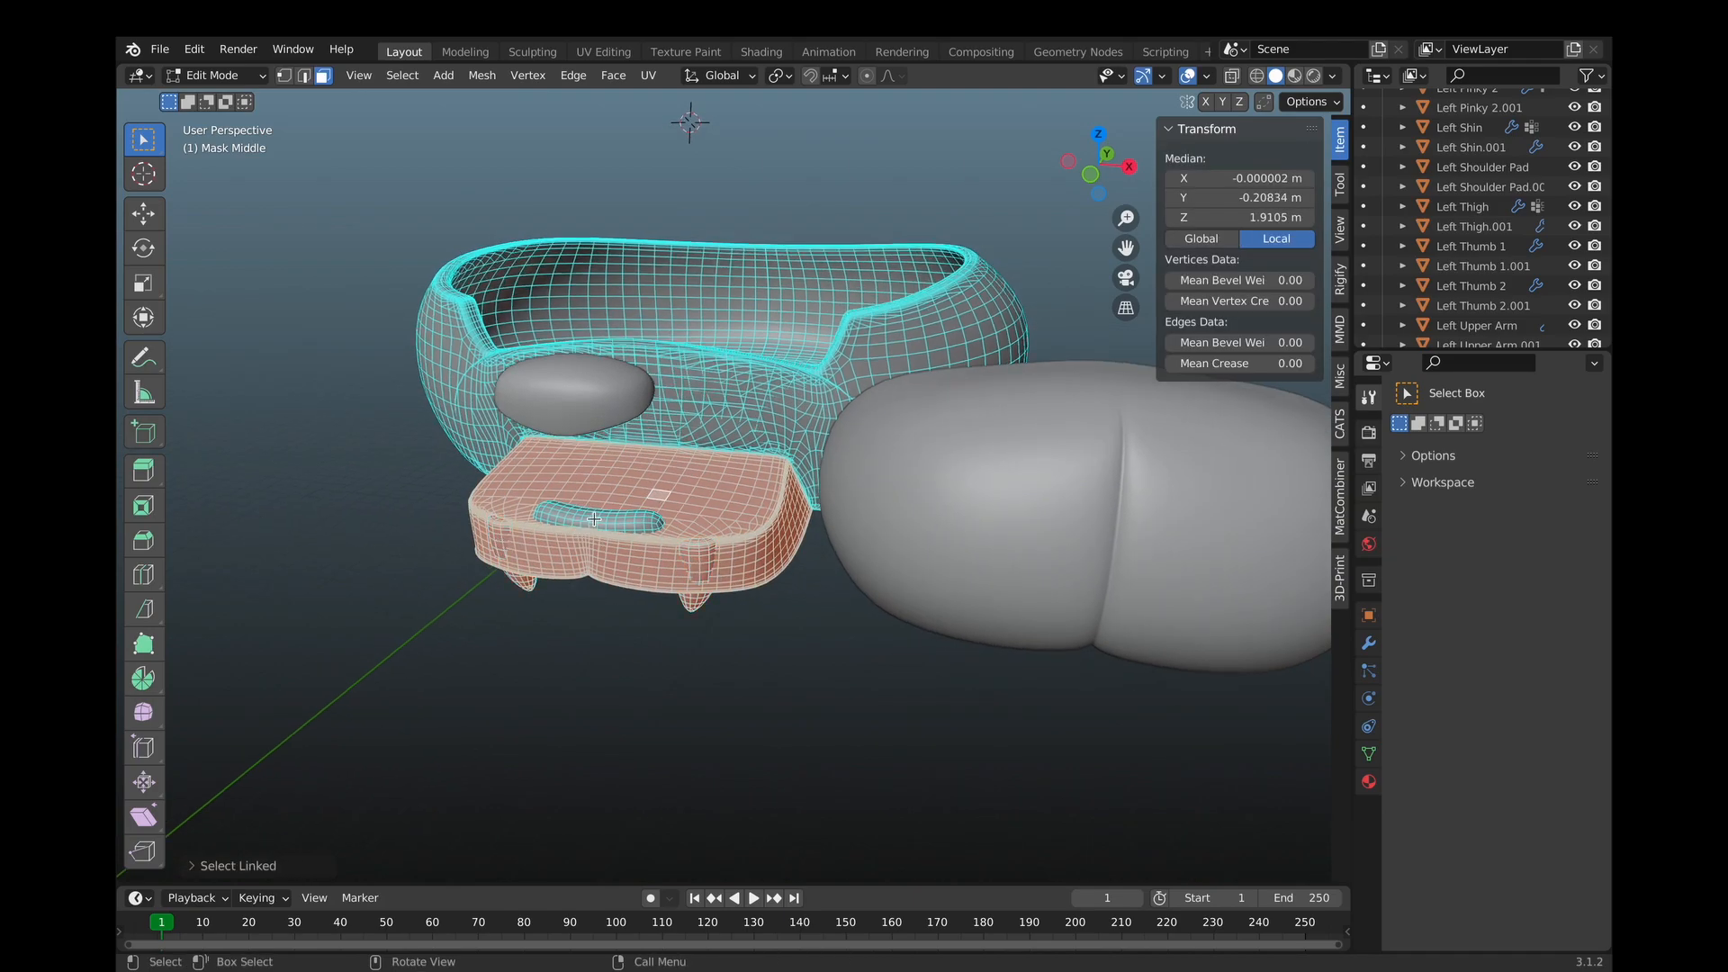
pyautogui.press('p')
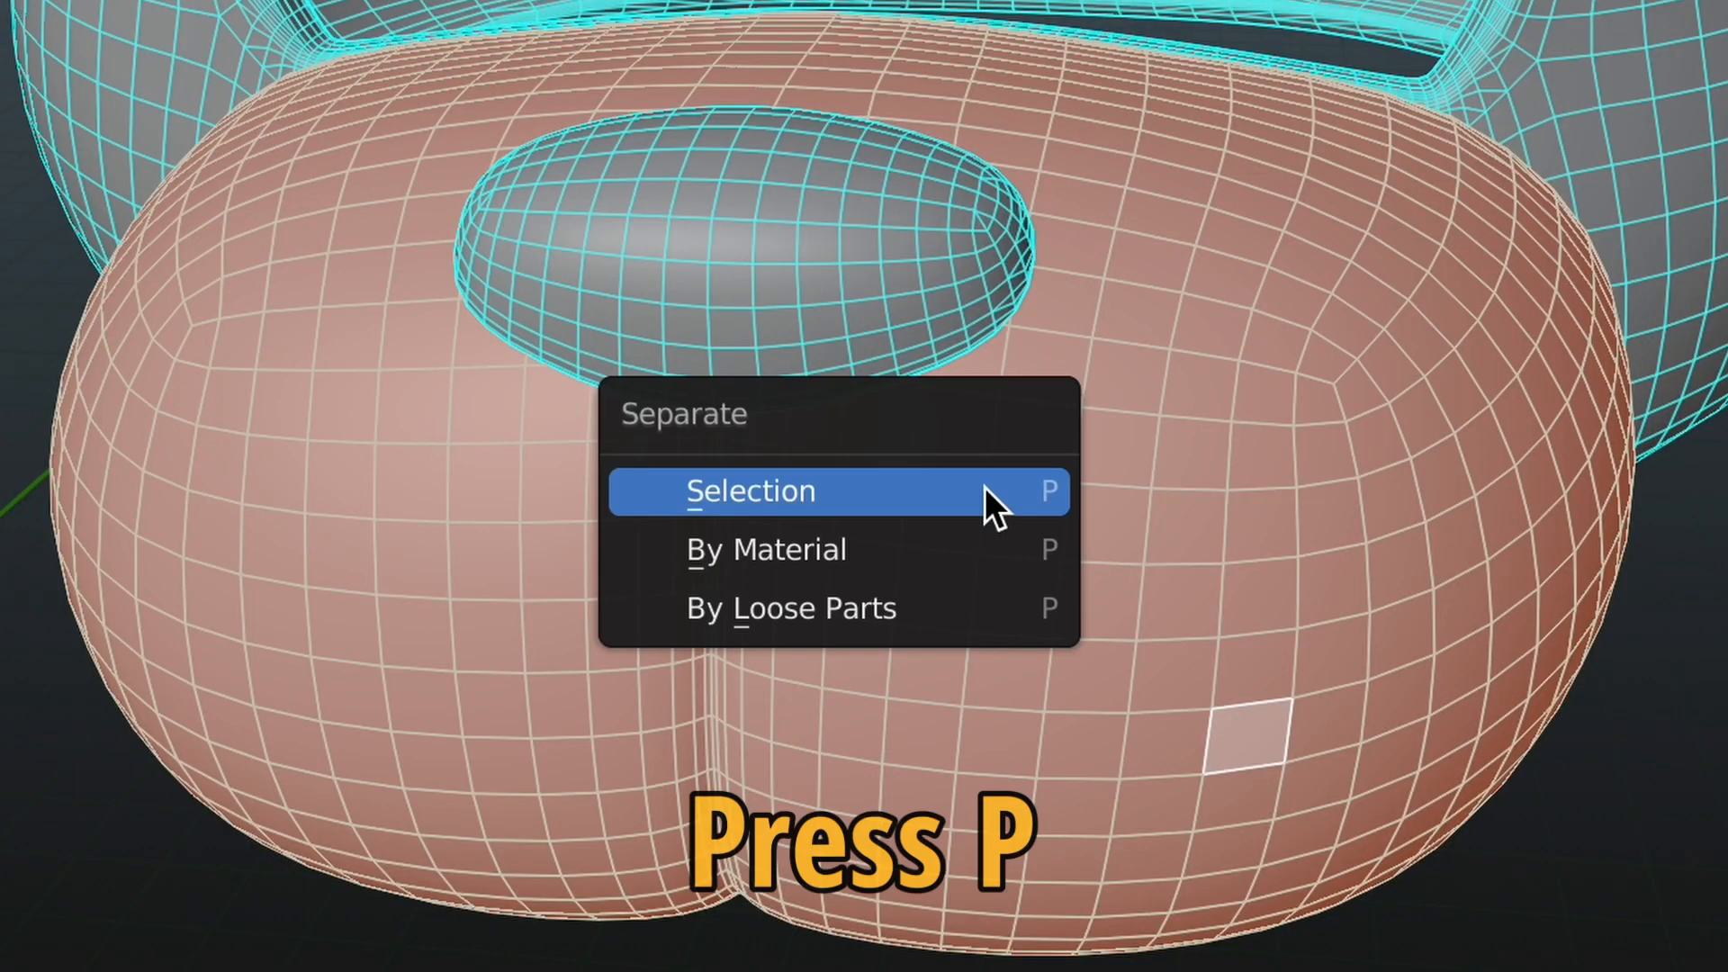
pyautogui.click(750, 490)
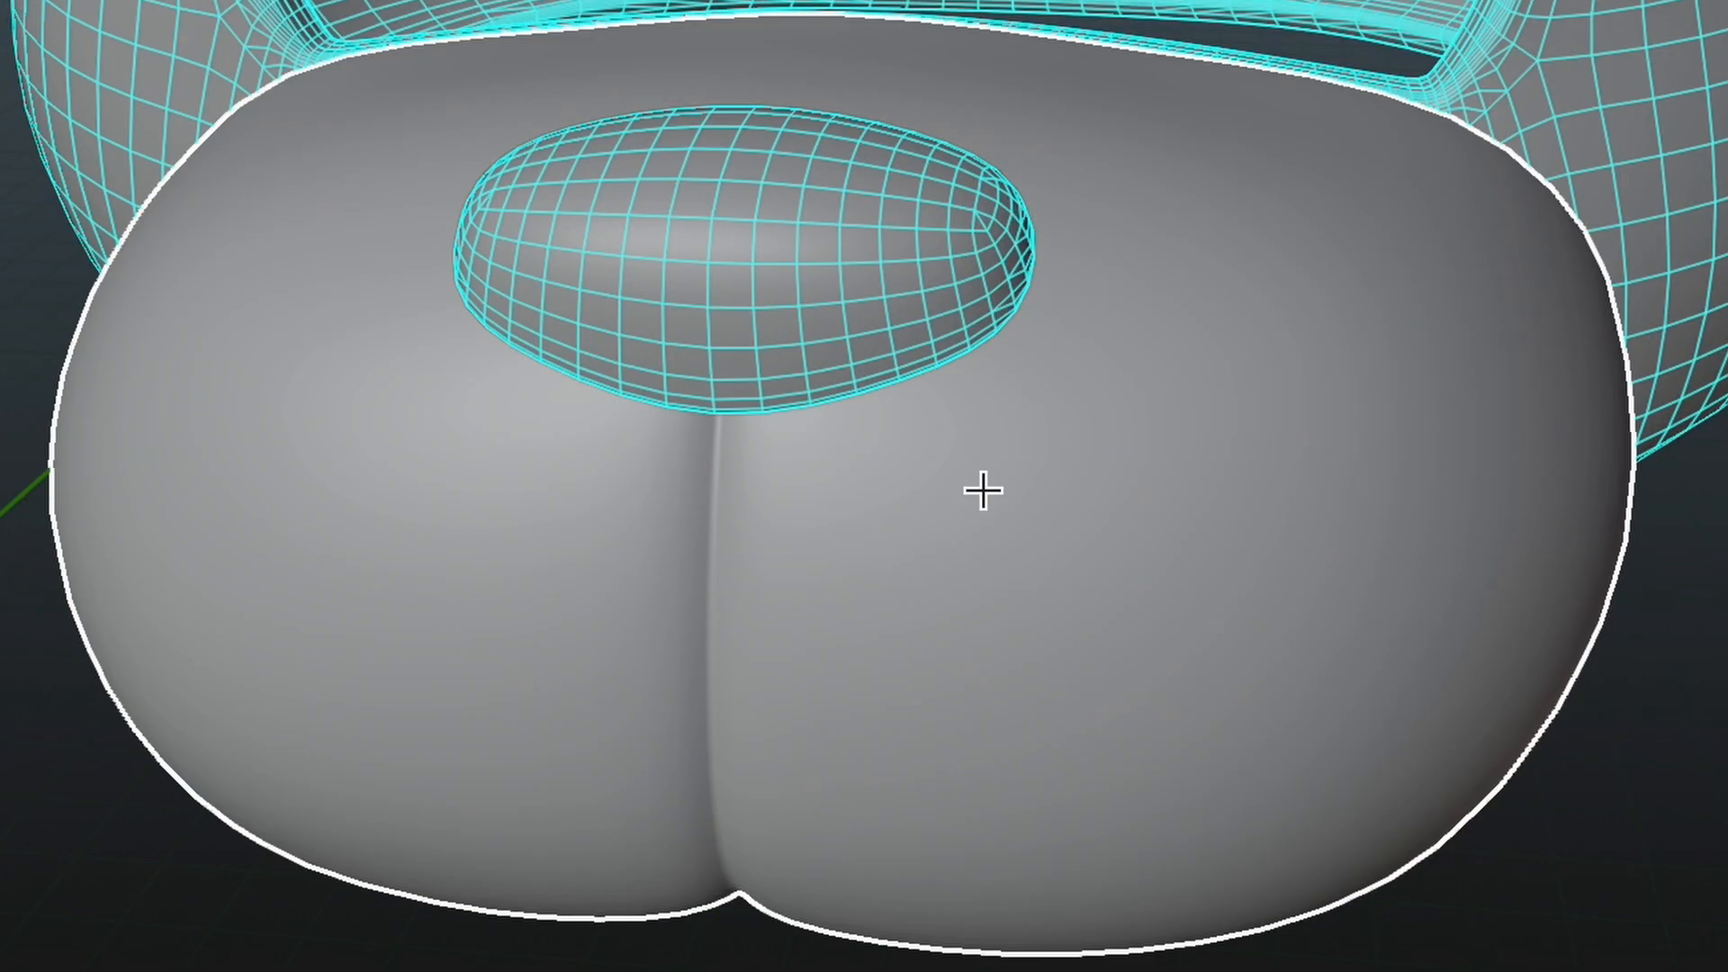
pyautogui.click(182, 56)
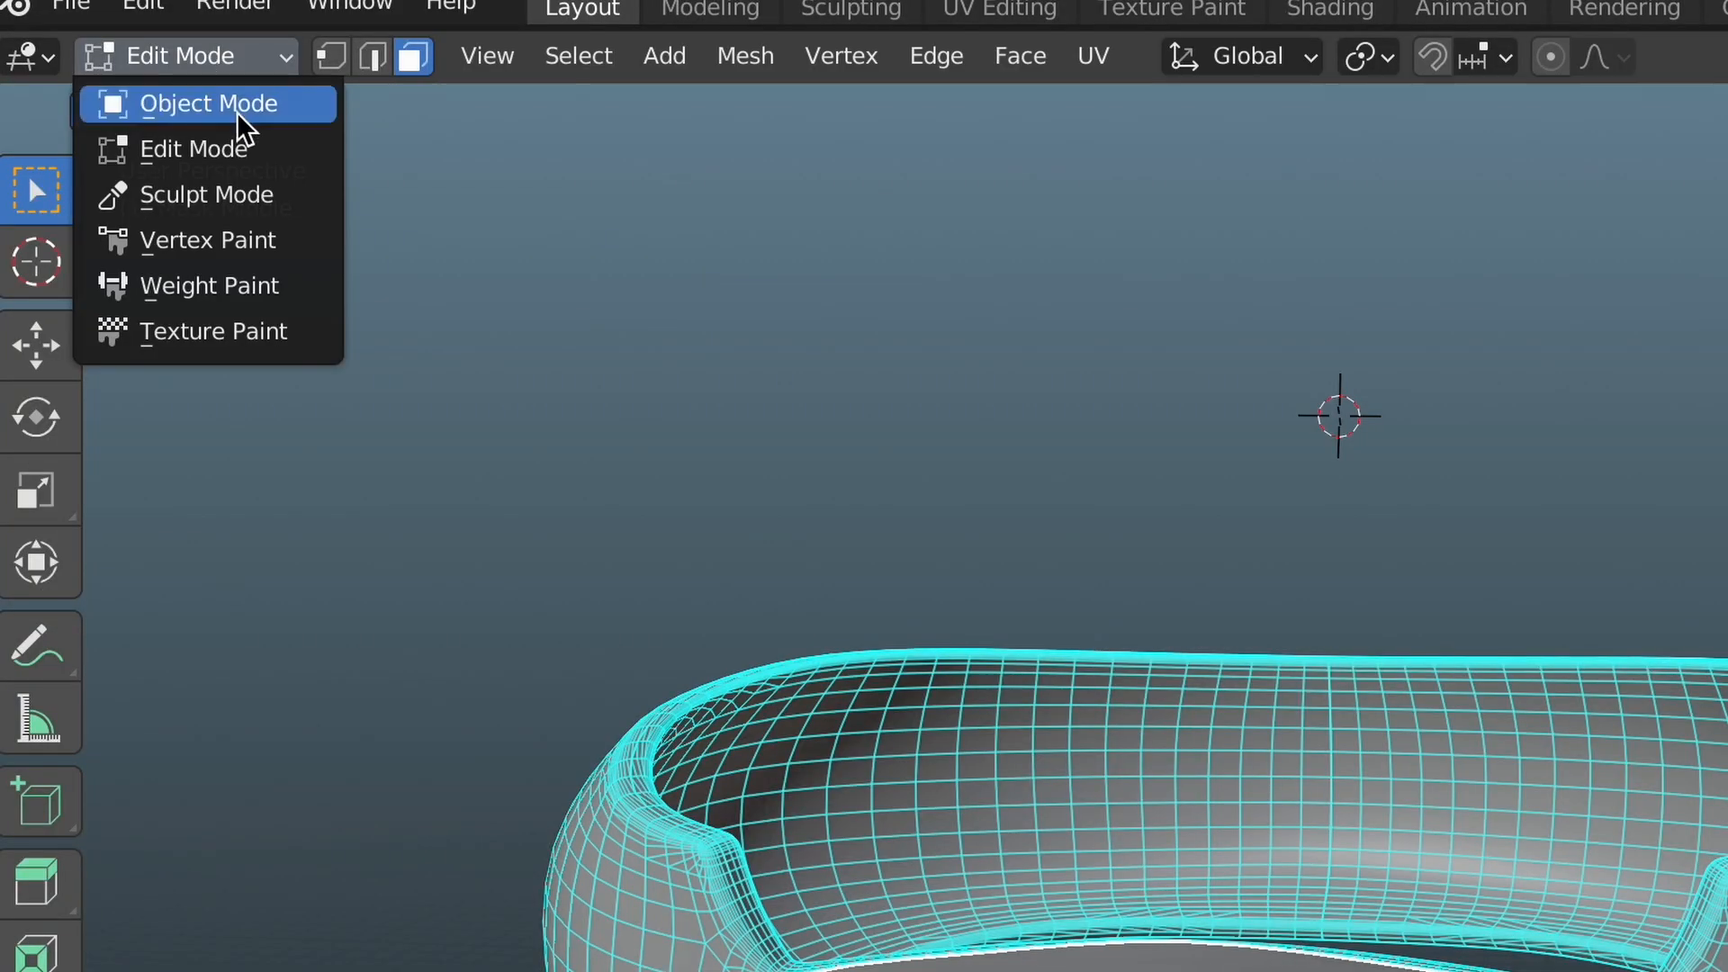
pyautogui.click(209, 103)
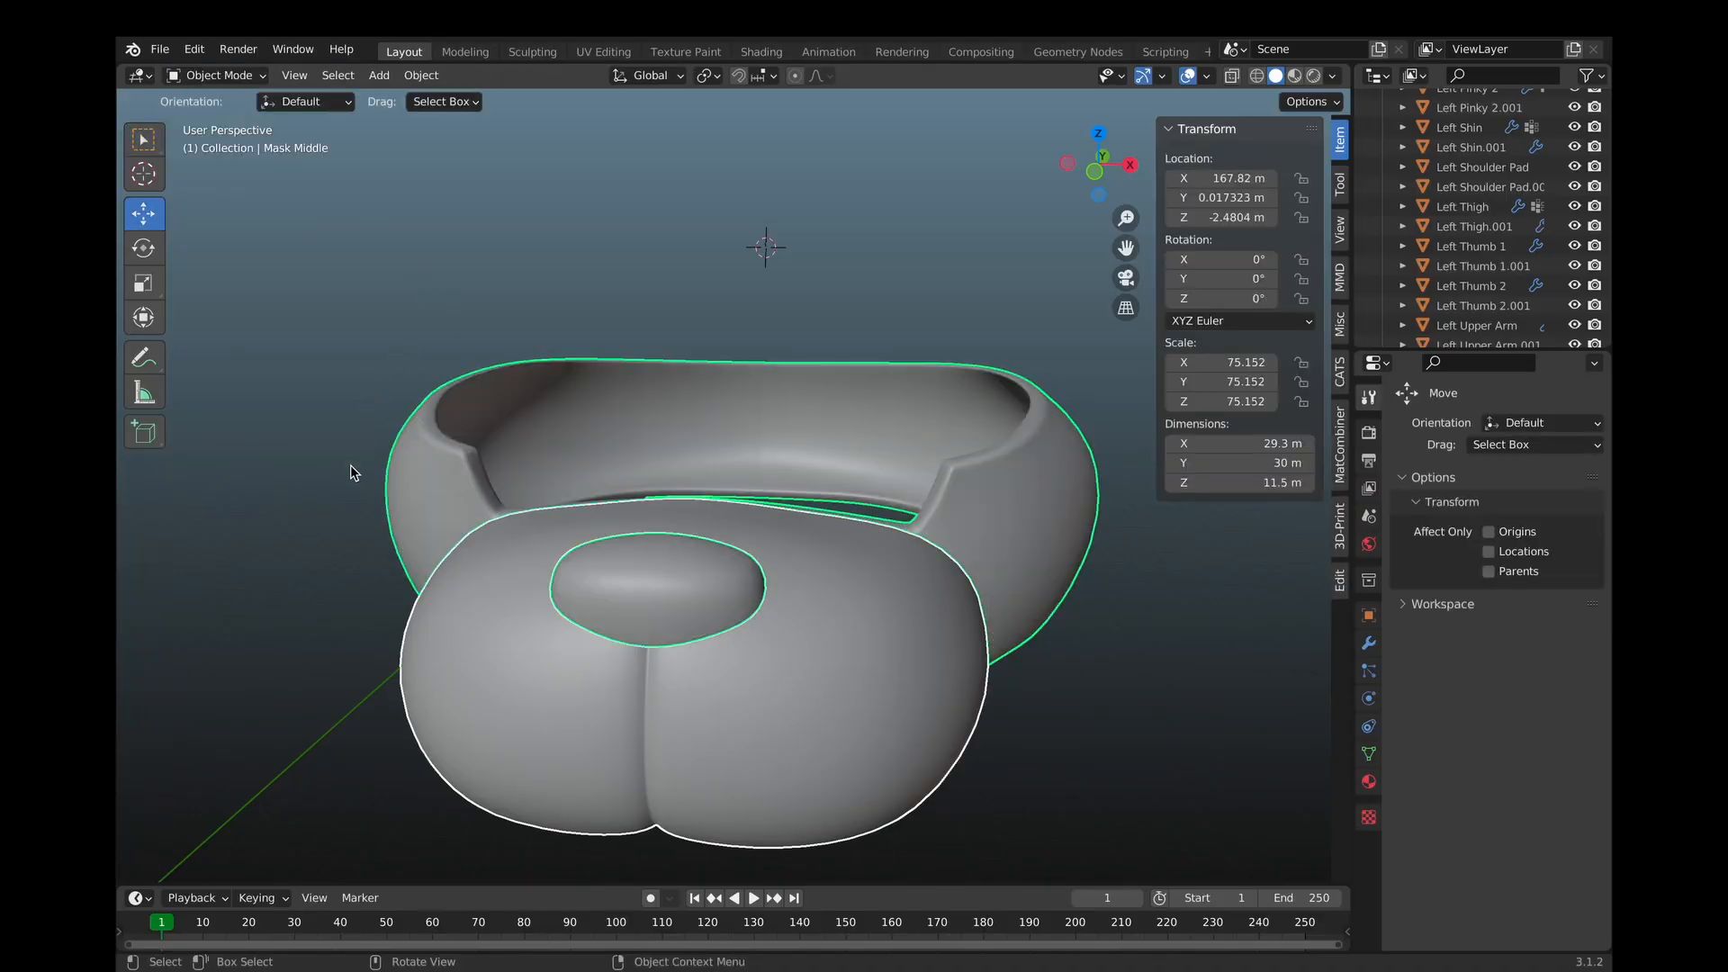